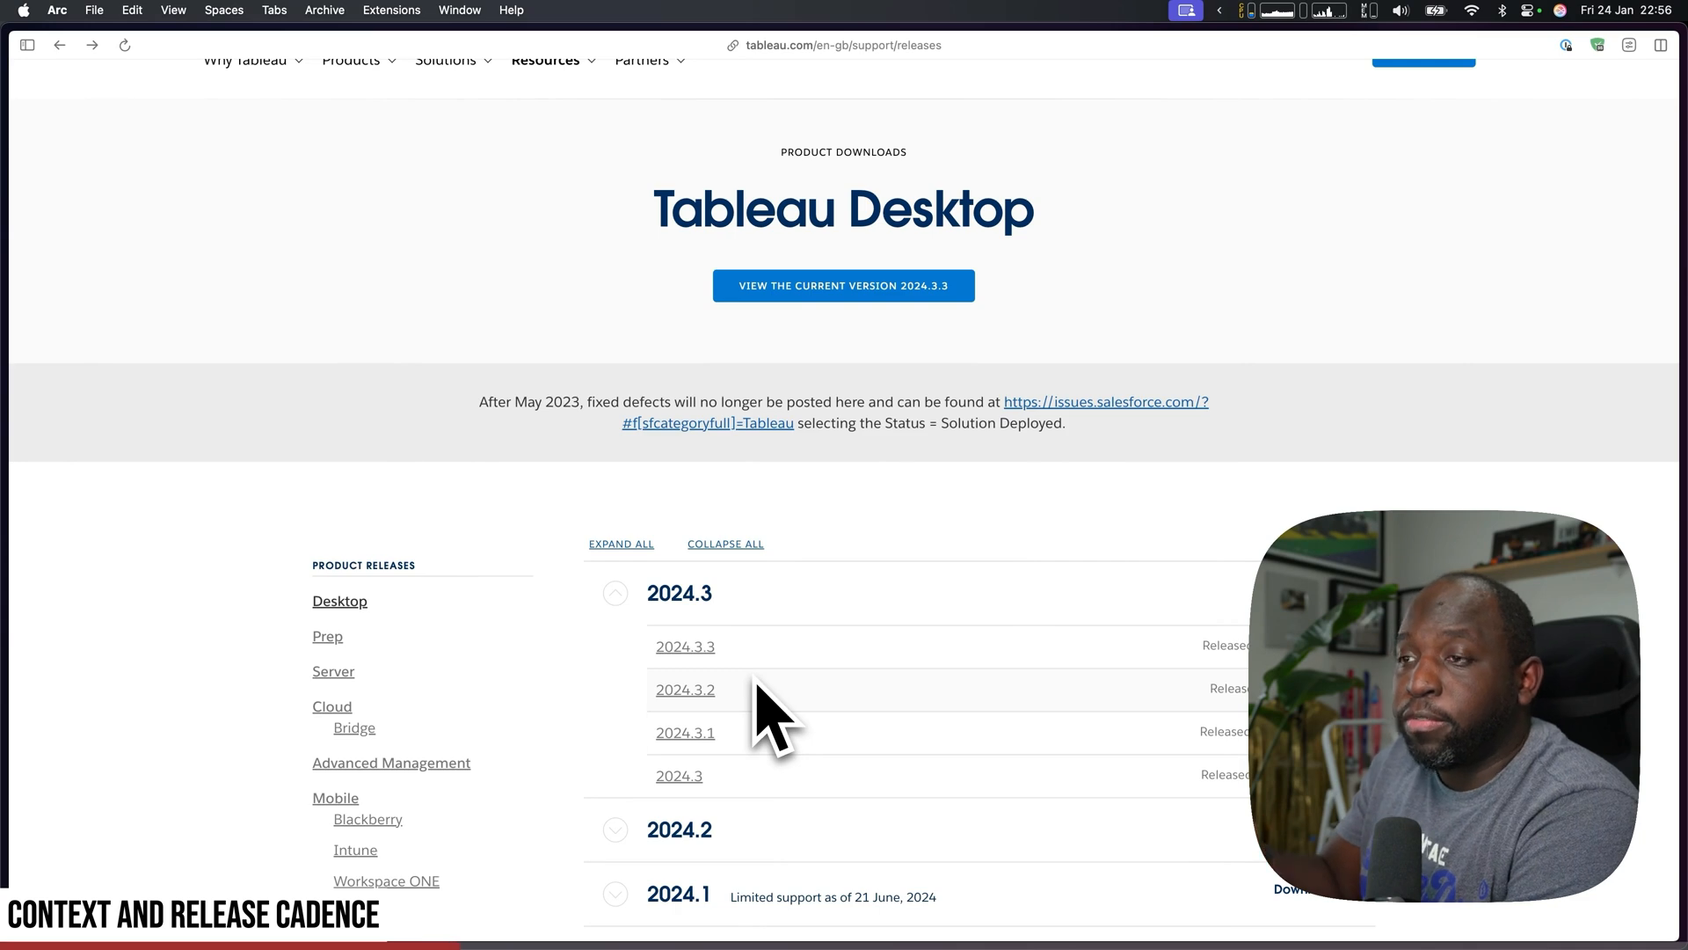
- Collapse the 2024.3 release versions and expand the 2023.3 heading to list its maintenance versions
scroll("down", 3)
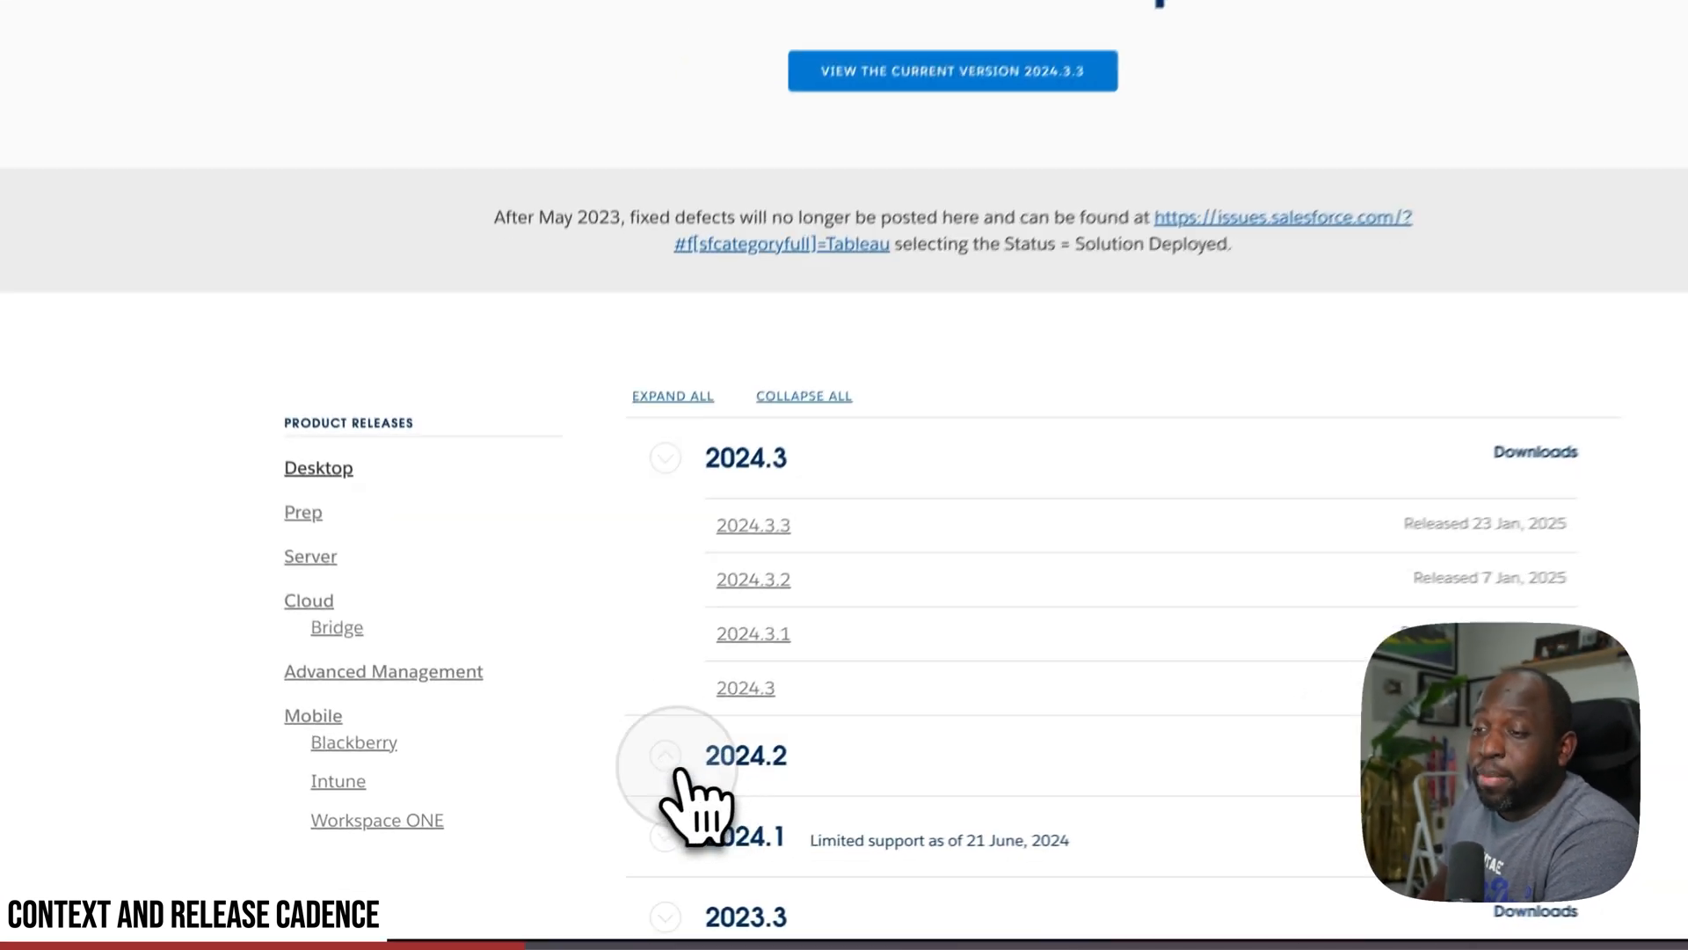
left_click(664, 750)
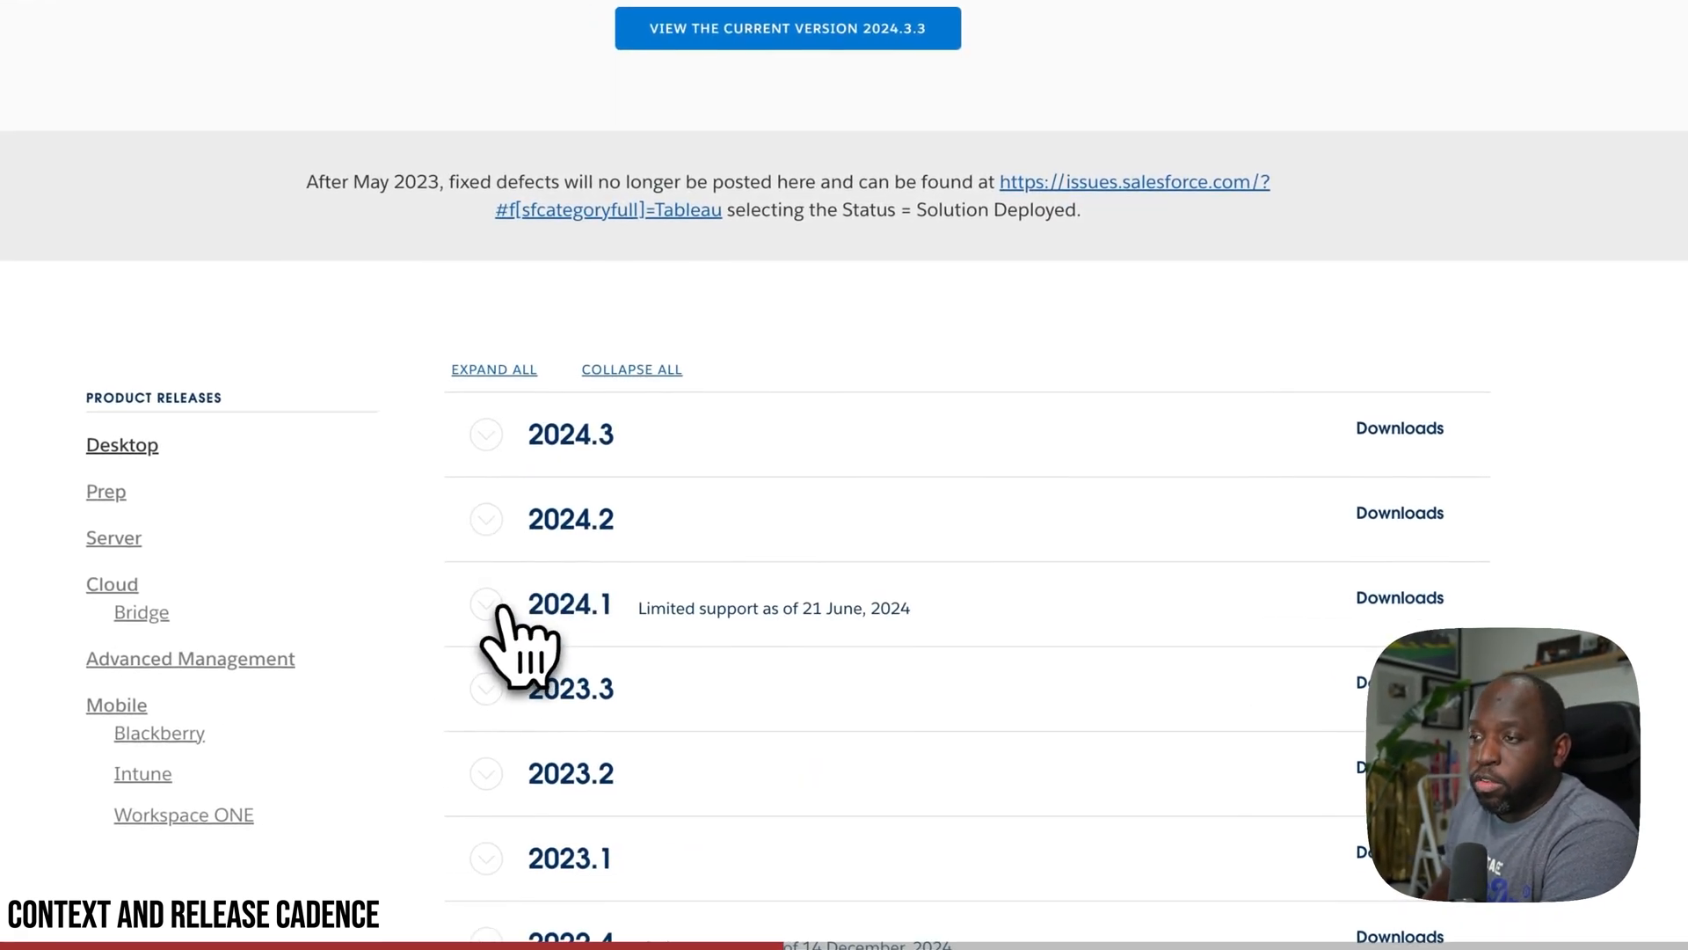
left_click(486, 603)
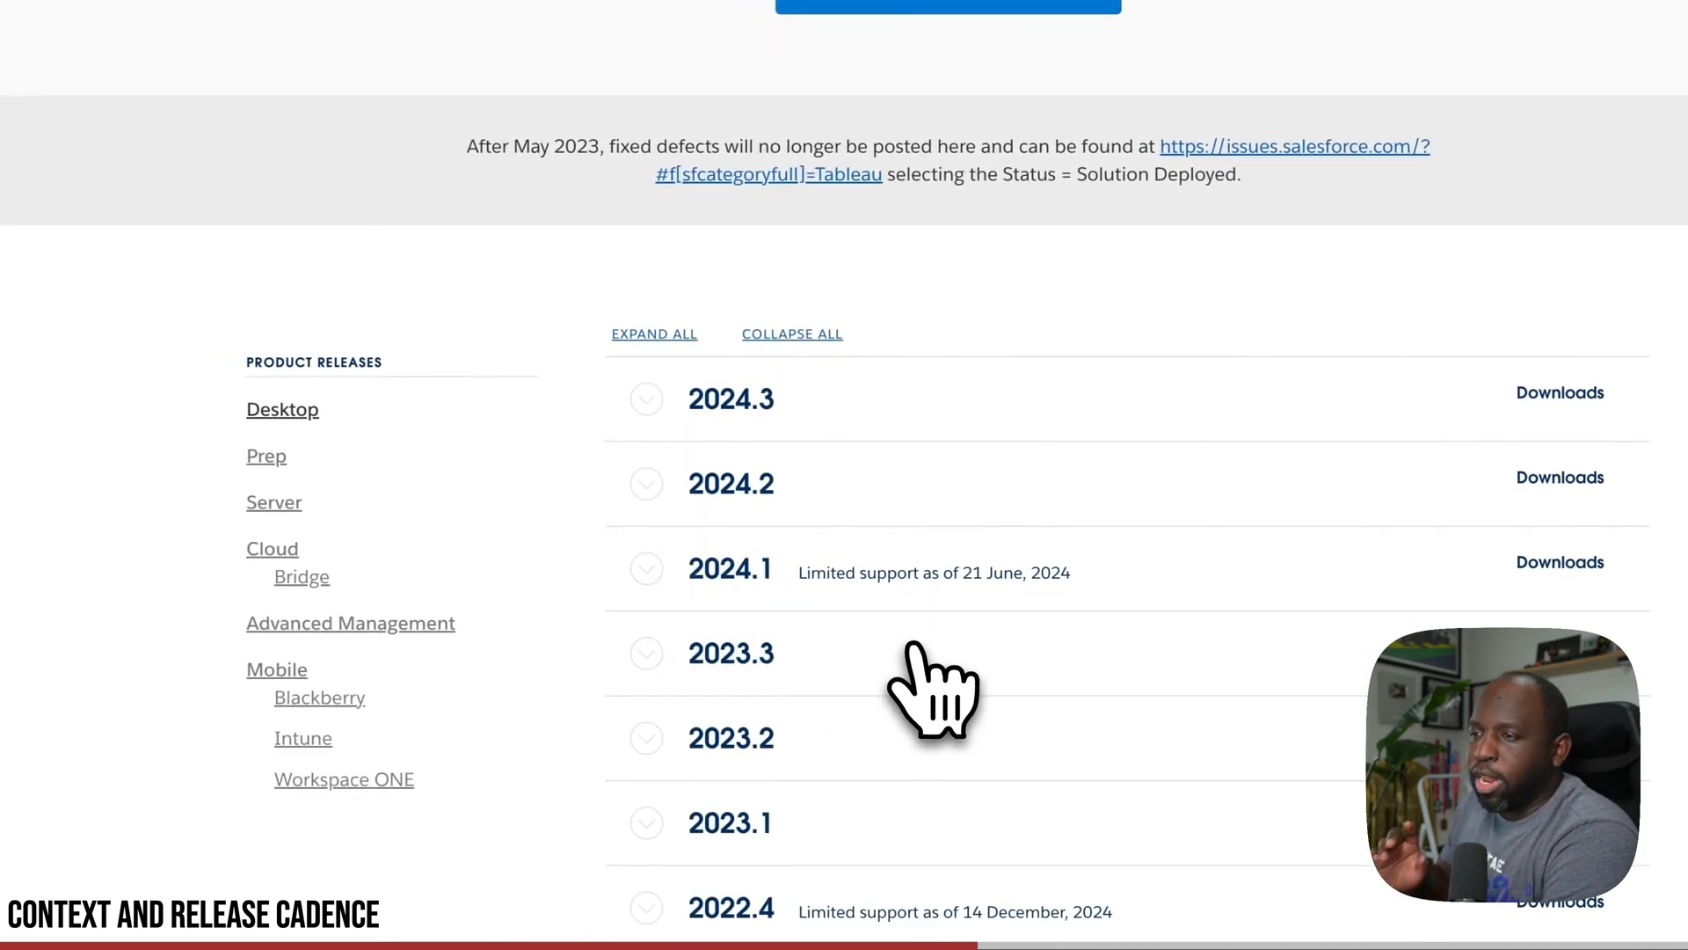
left_click(647, 653)
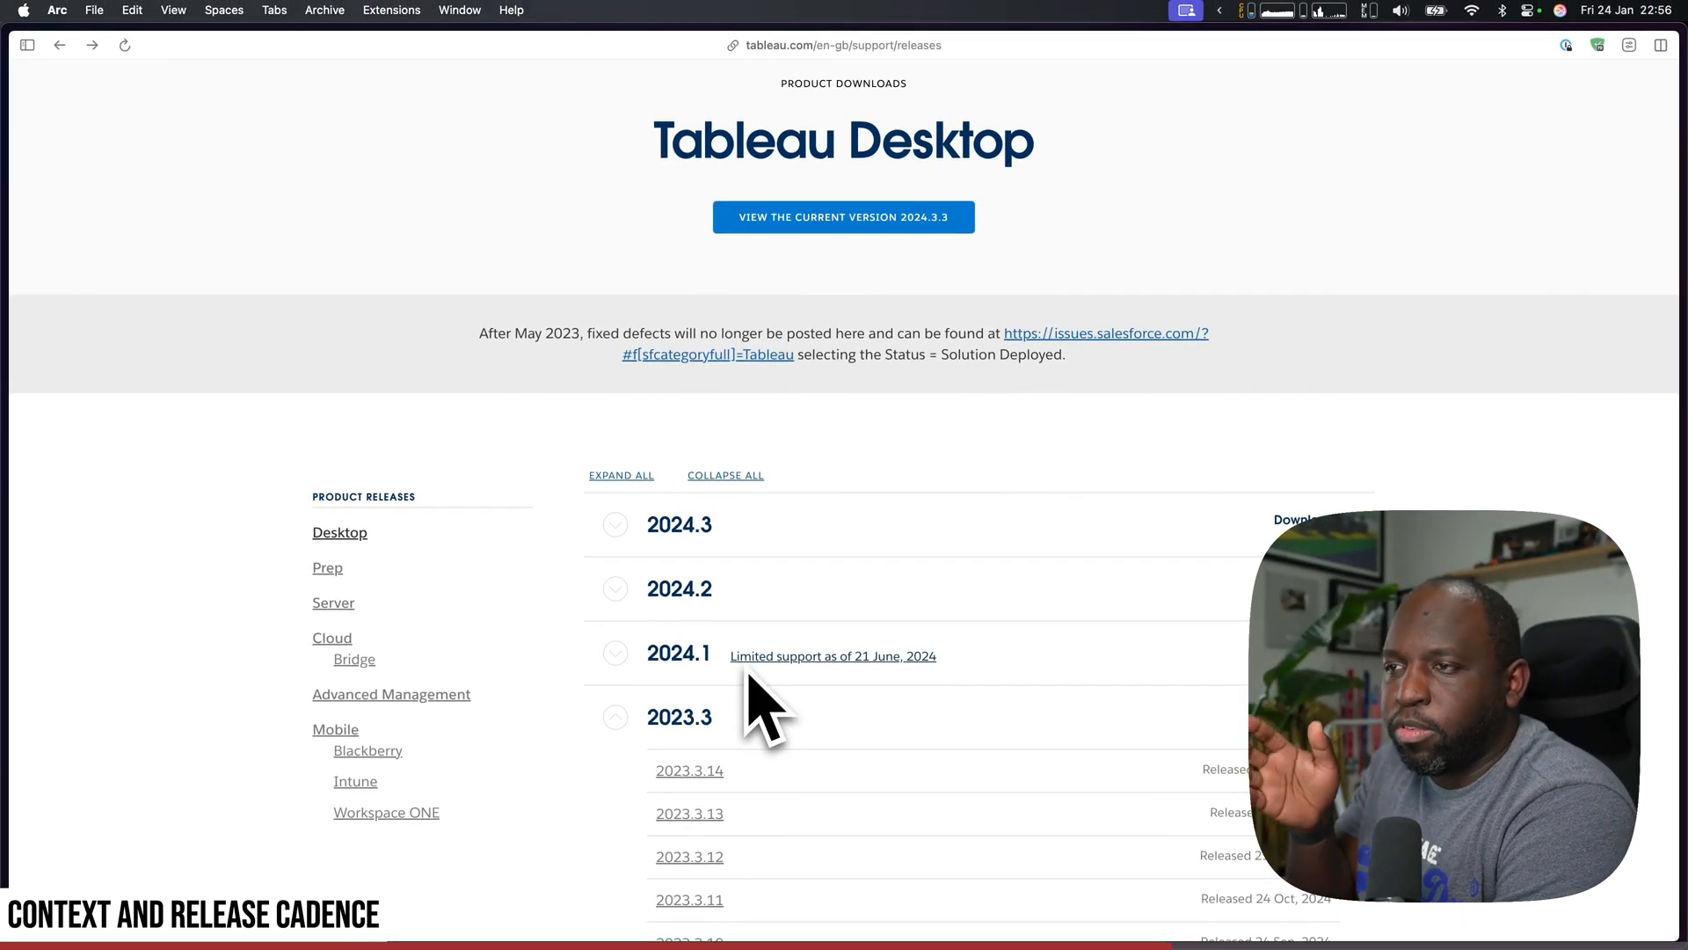
mouse_move(743, 716)
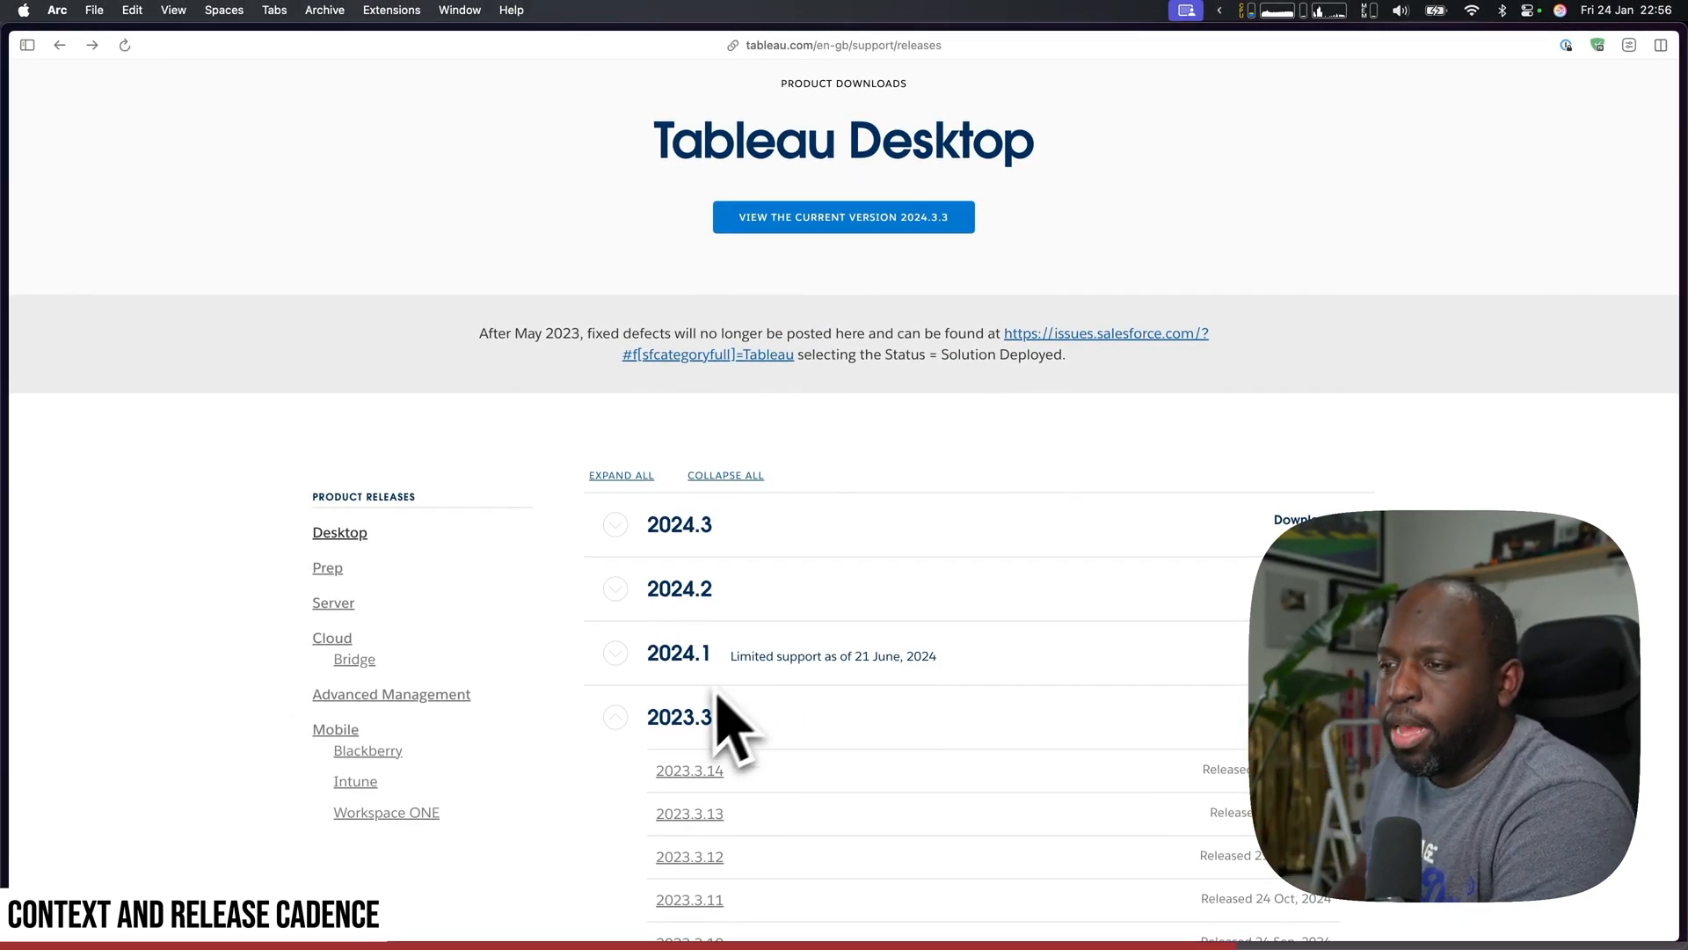
mouse_move(805, 835)
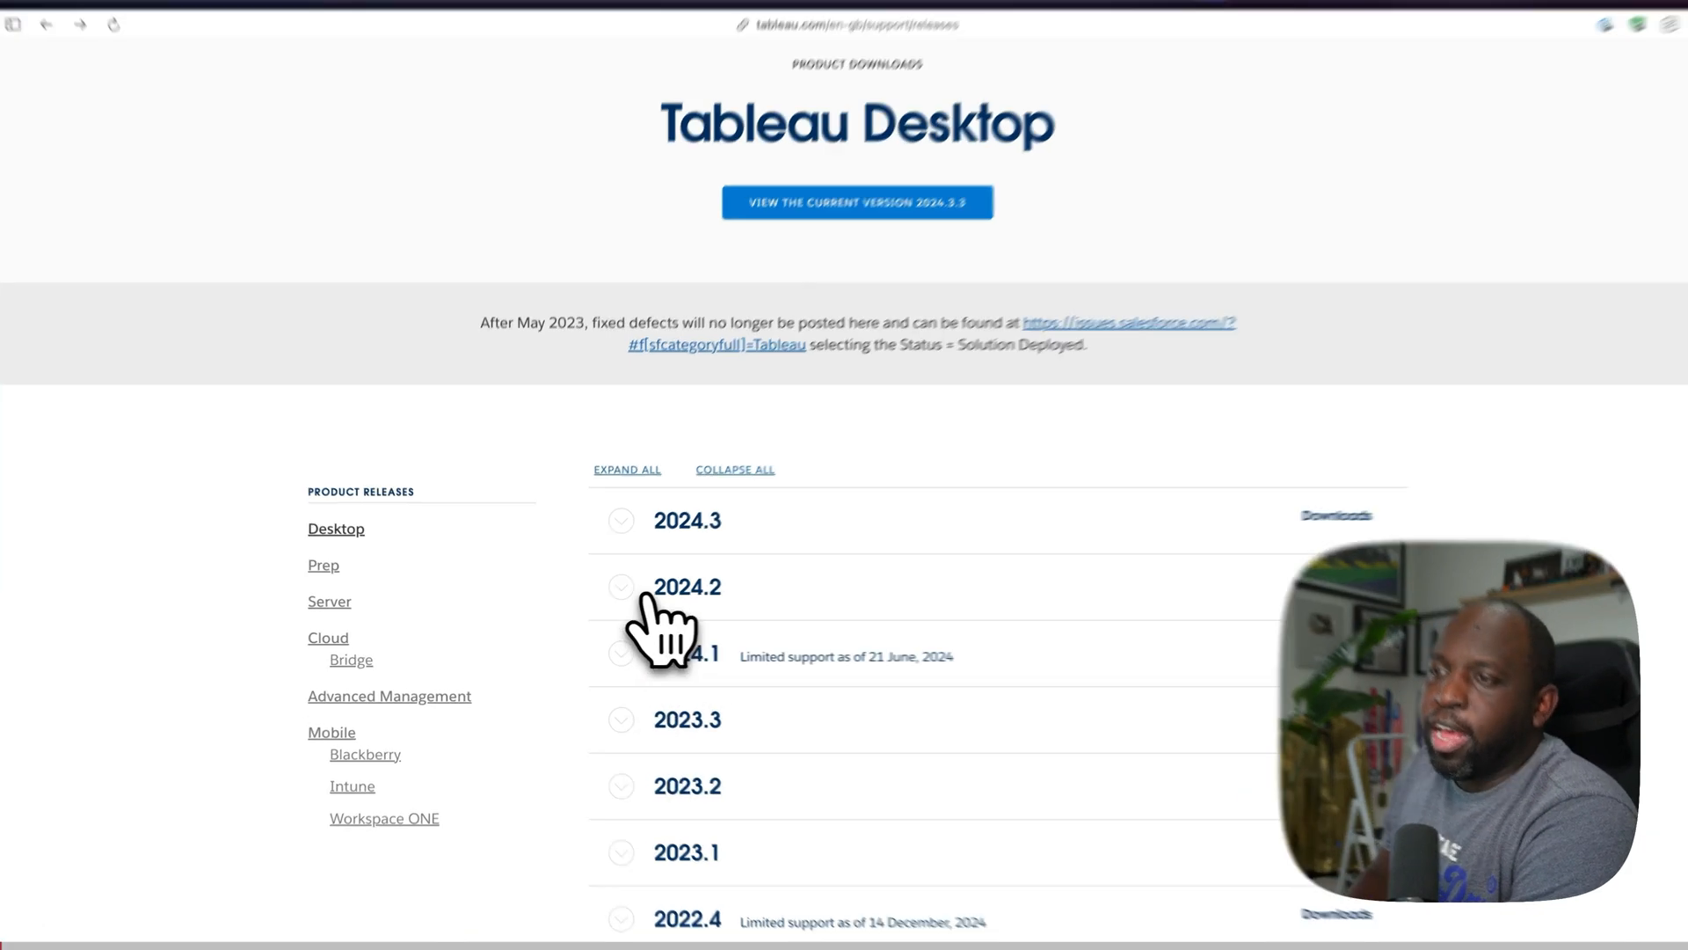
- Expand 2024.3 and go to the Tableau Desktop 2024.3.3 release page
left_click(622, 519)
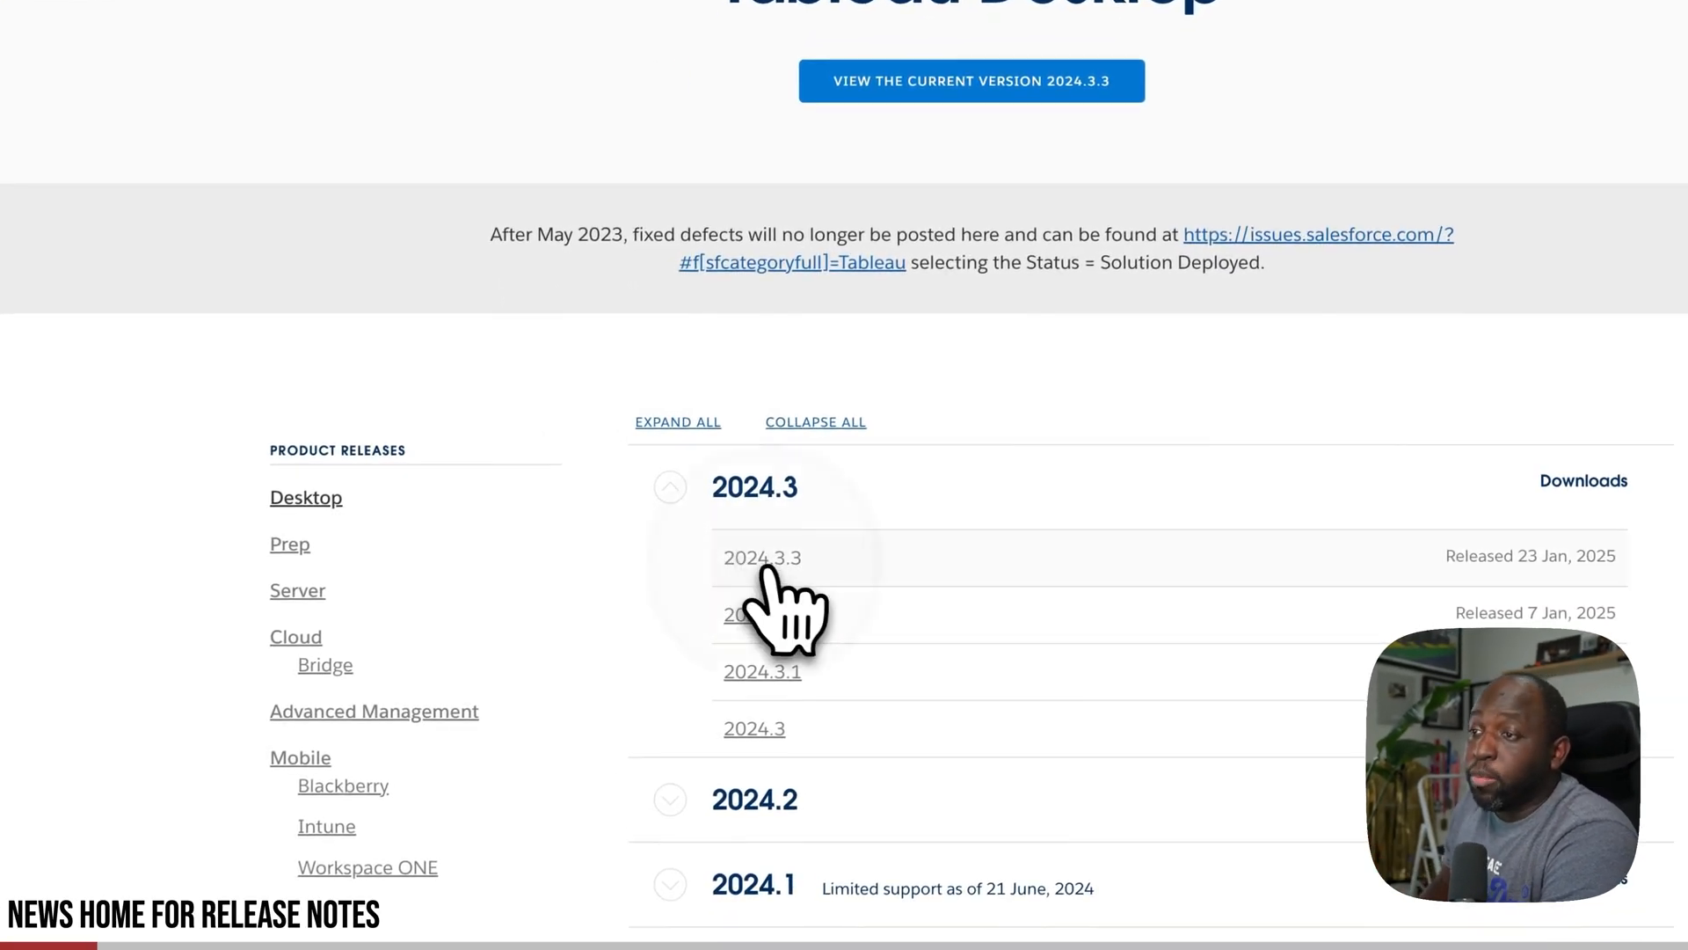
left_click(762, 557)
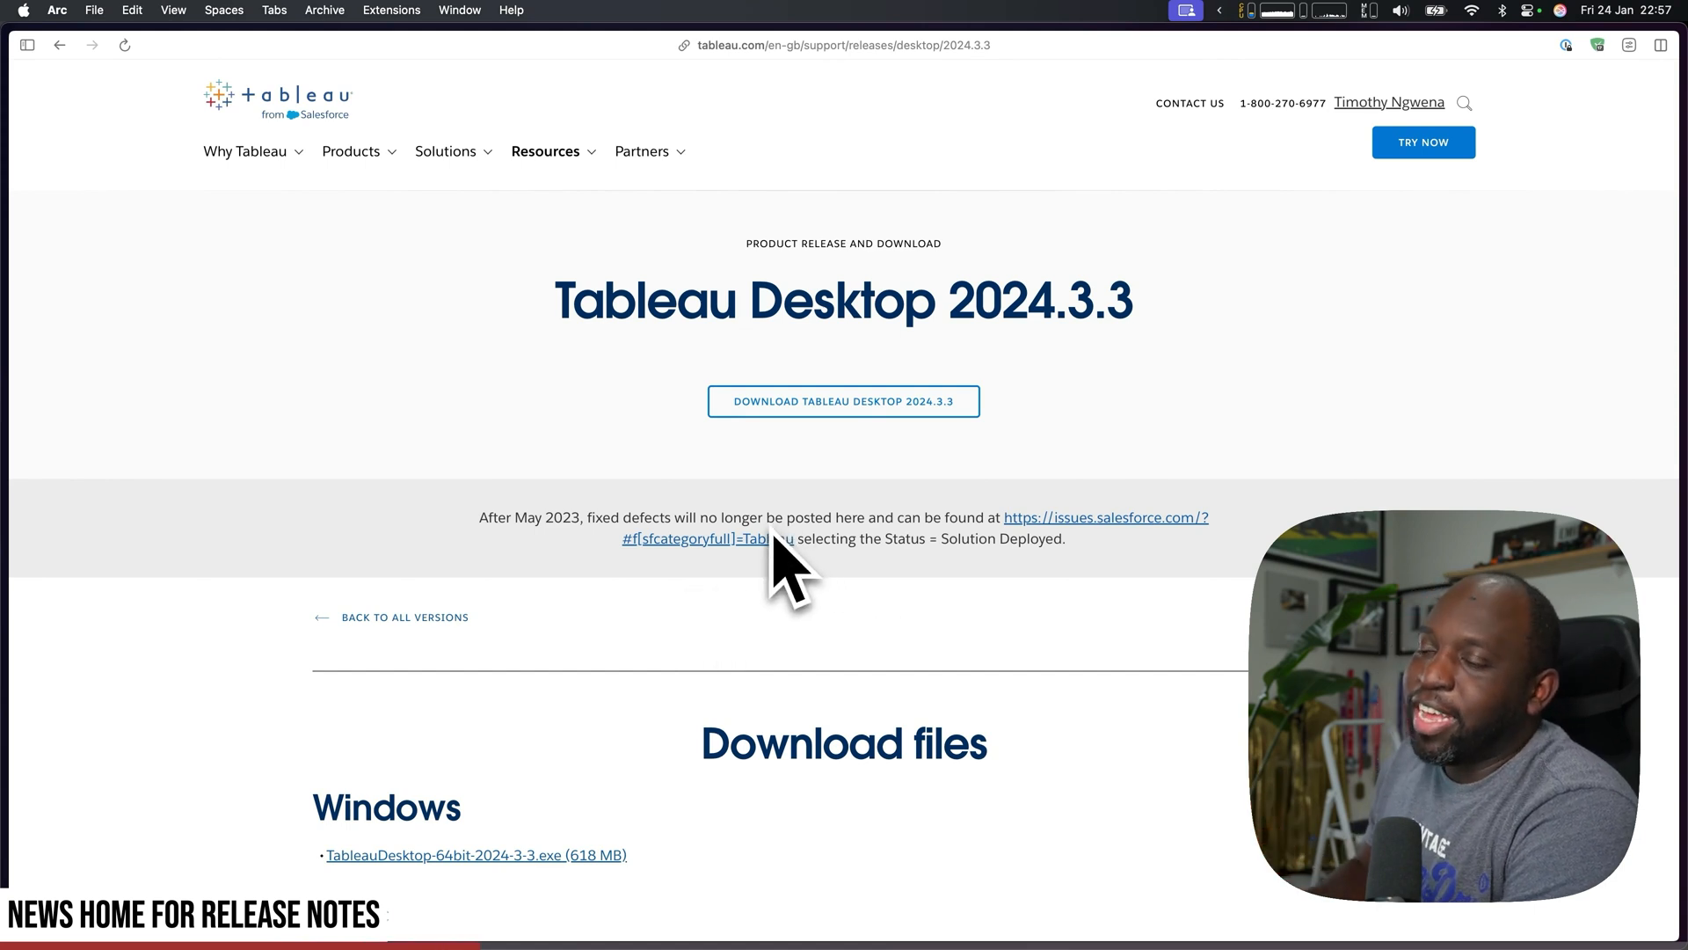
scroll("down", 3)
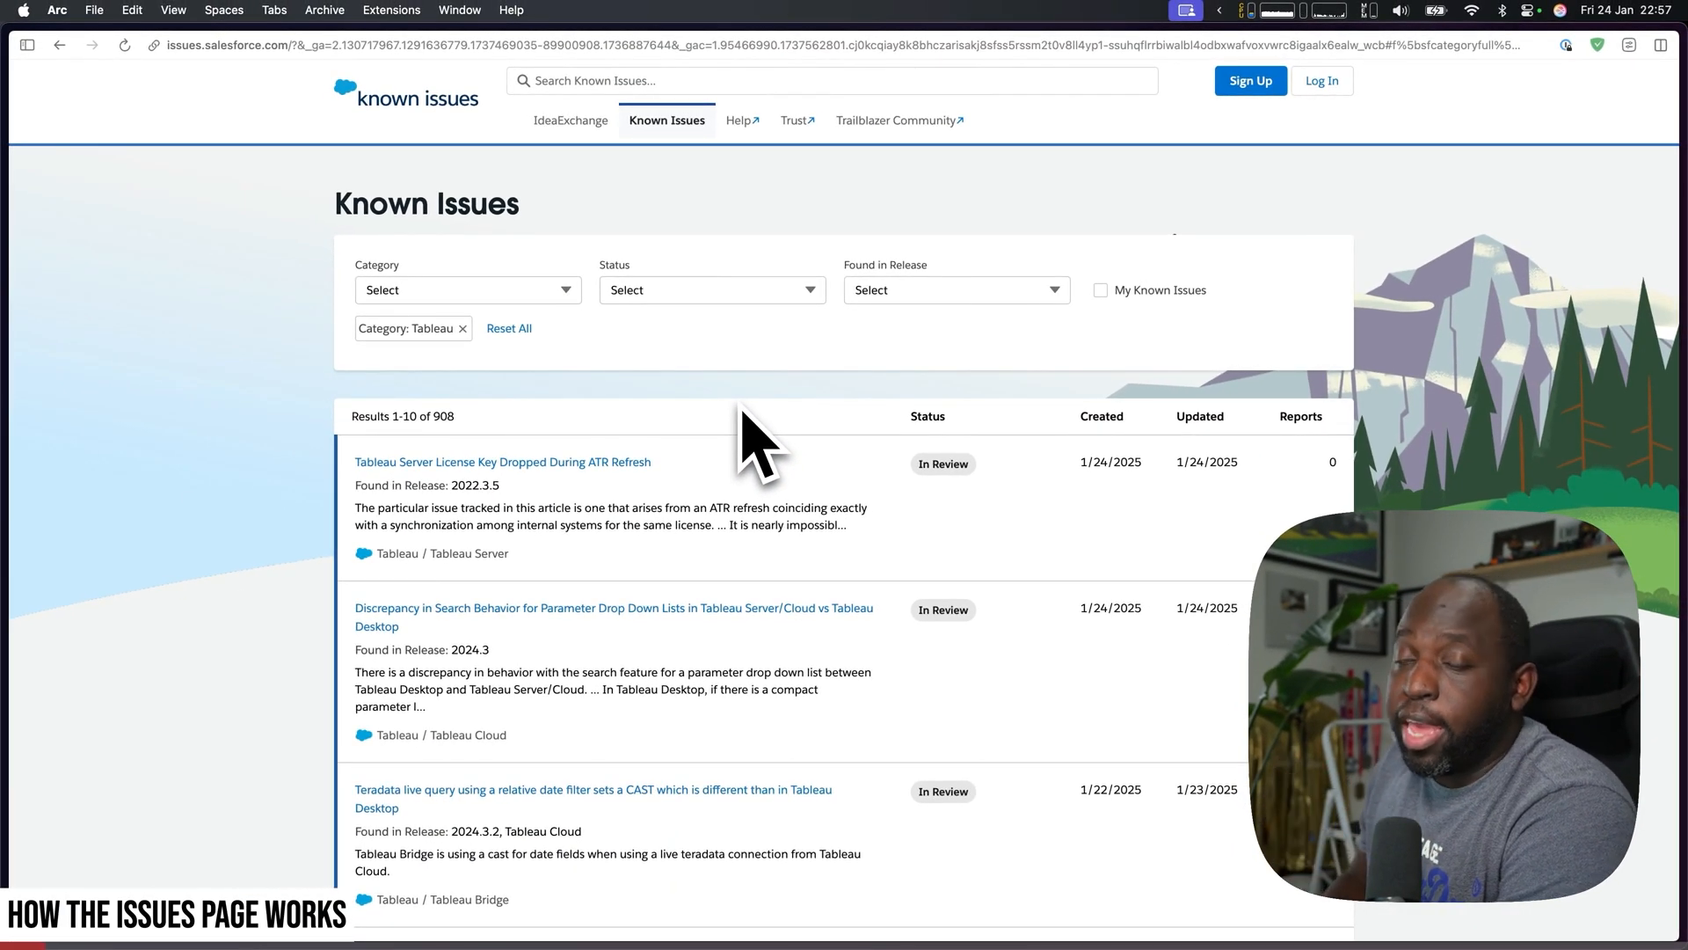
mouse_move(464, 378)
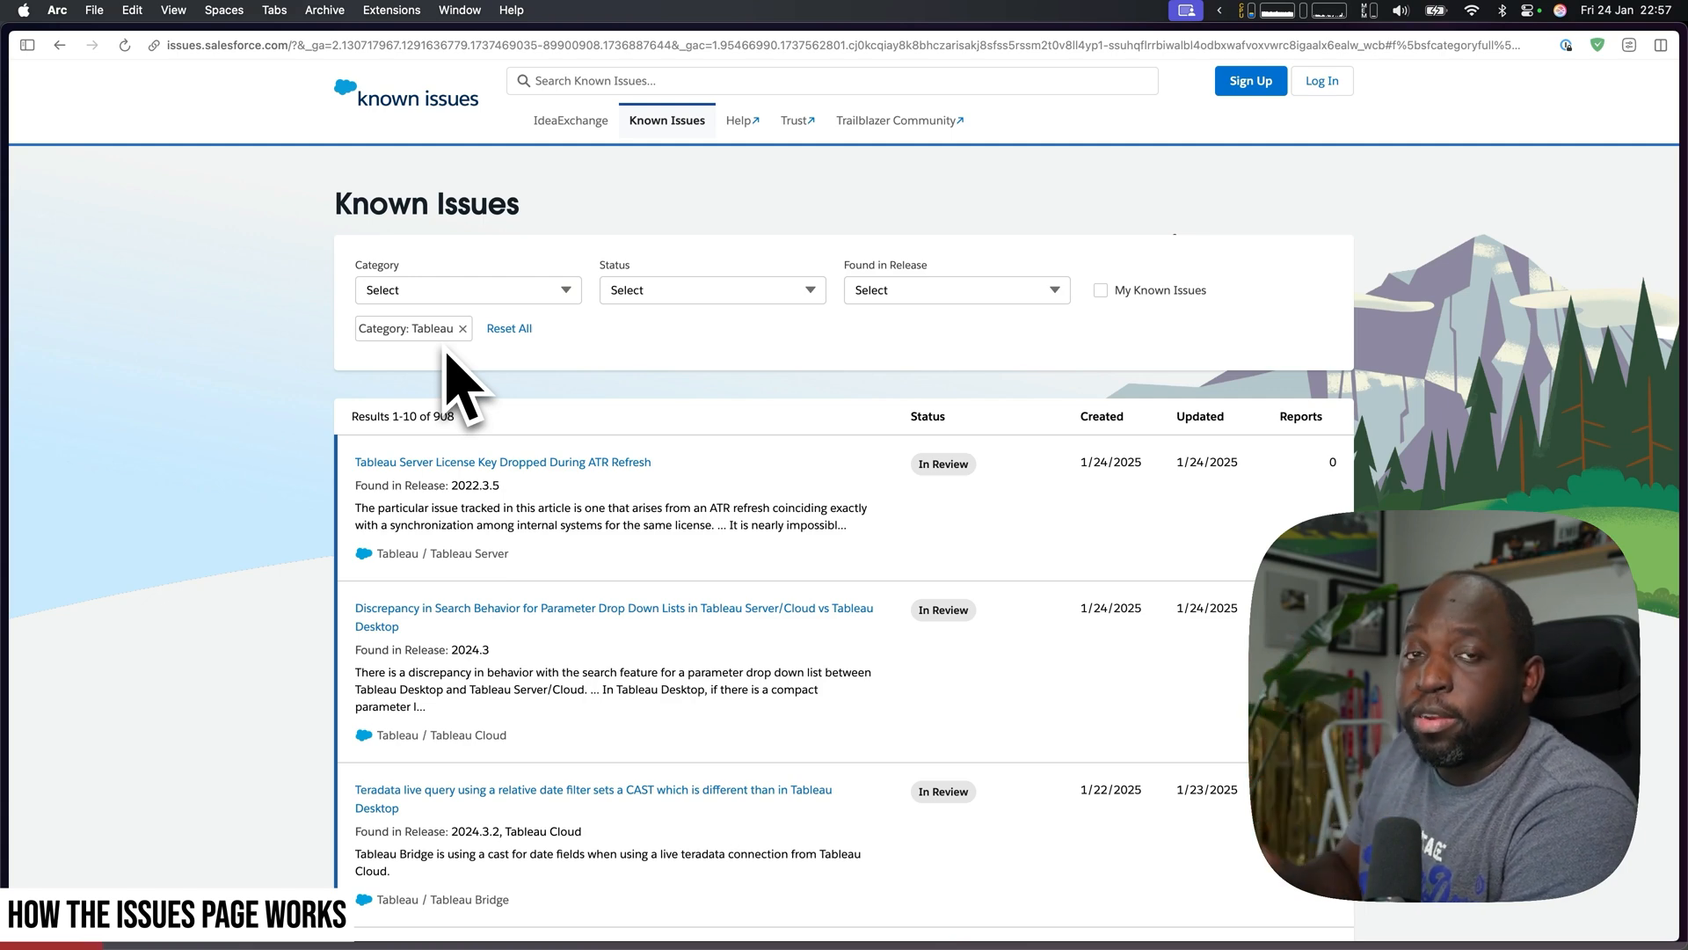
- Filter the Known Issues Category to Tableau Desktop, narrowing the list to 142 results
left_click(467, 289)
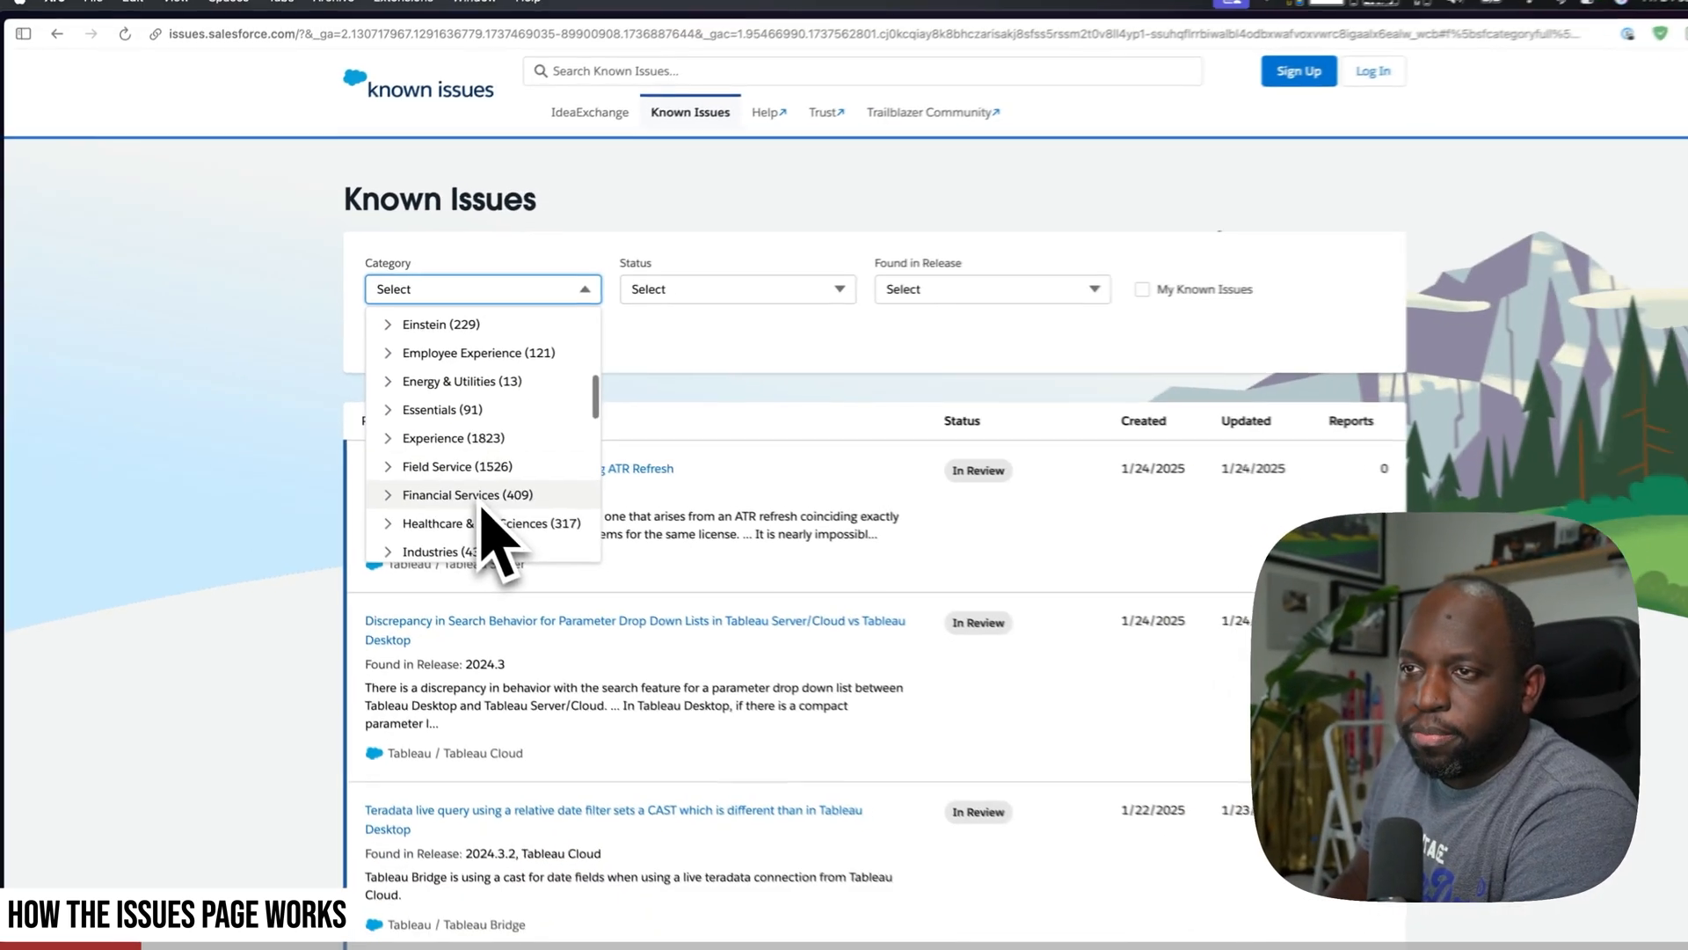
scroll("down", 3)
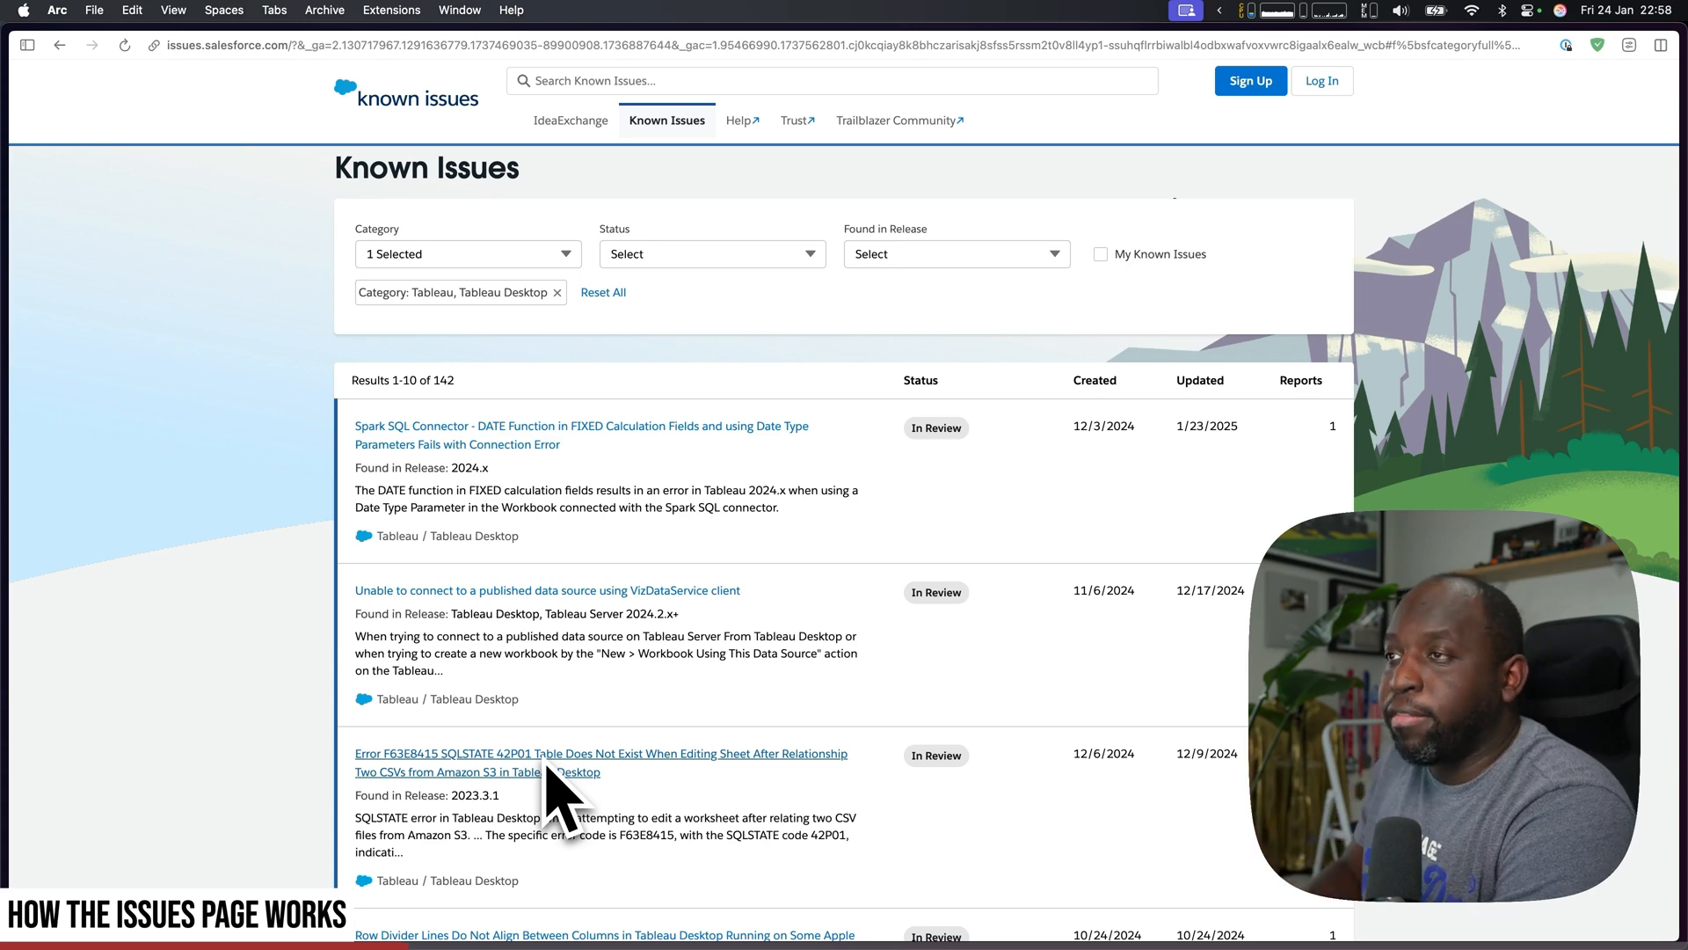
- Filter status to Solution Deployed and sort issues by most recent Updated date
left_click(710, 254)
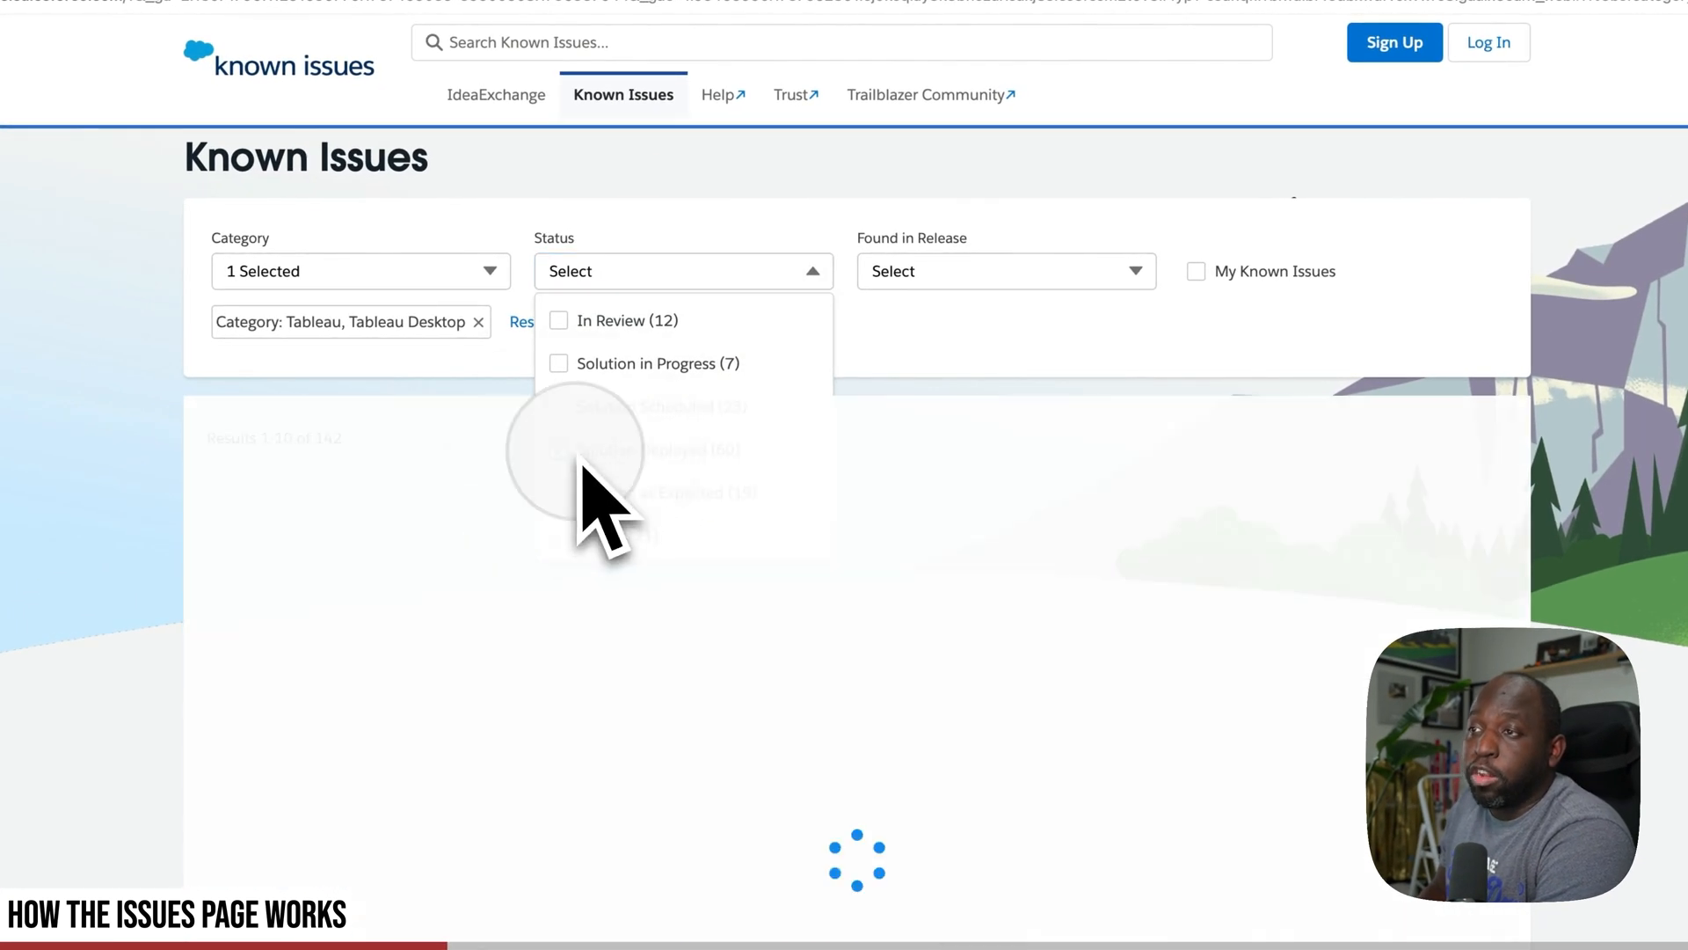
left_click(559, 449)
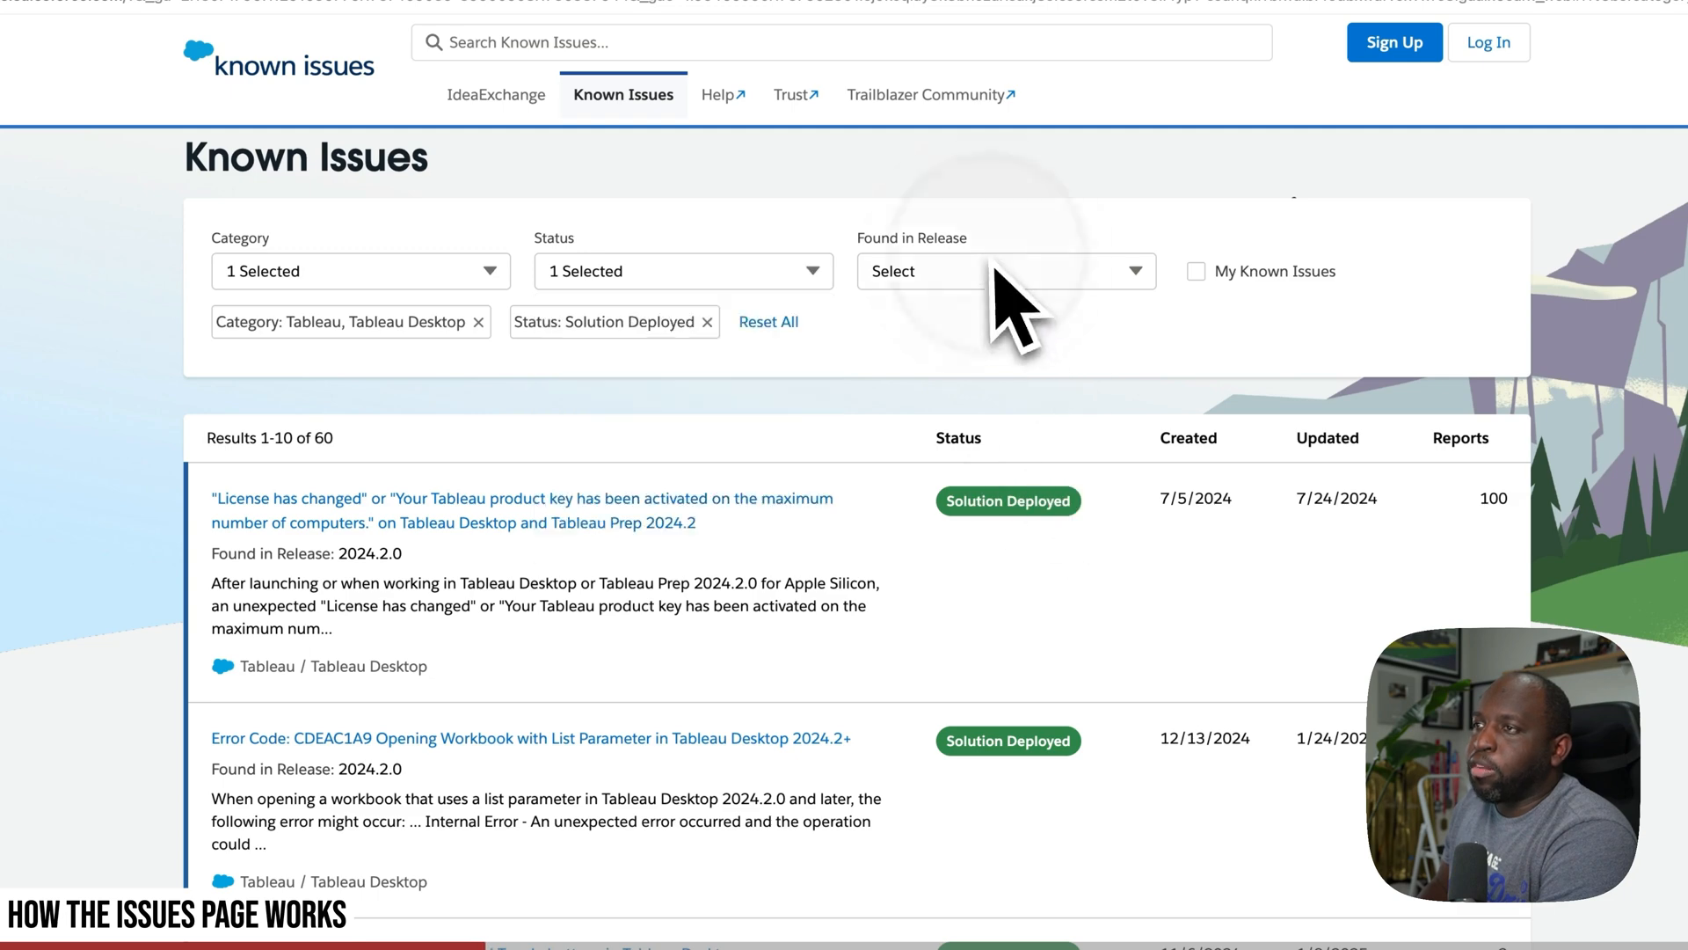
left_click(1004, 270)
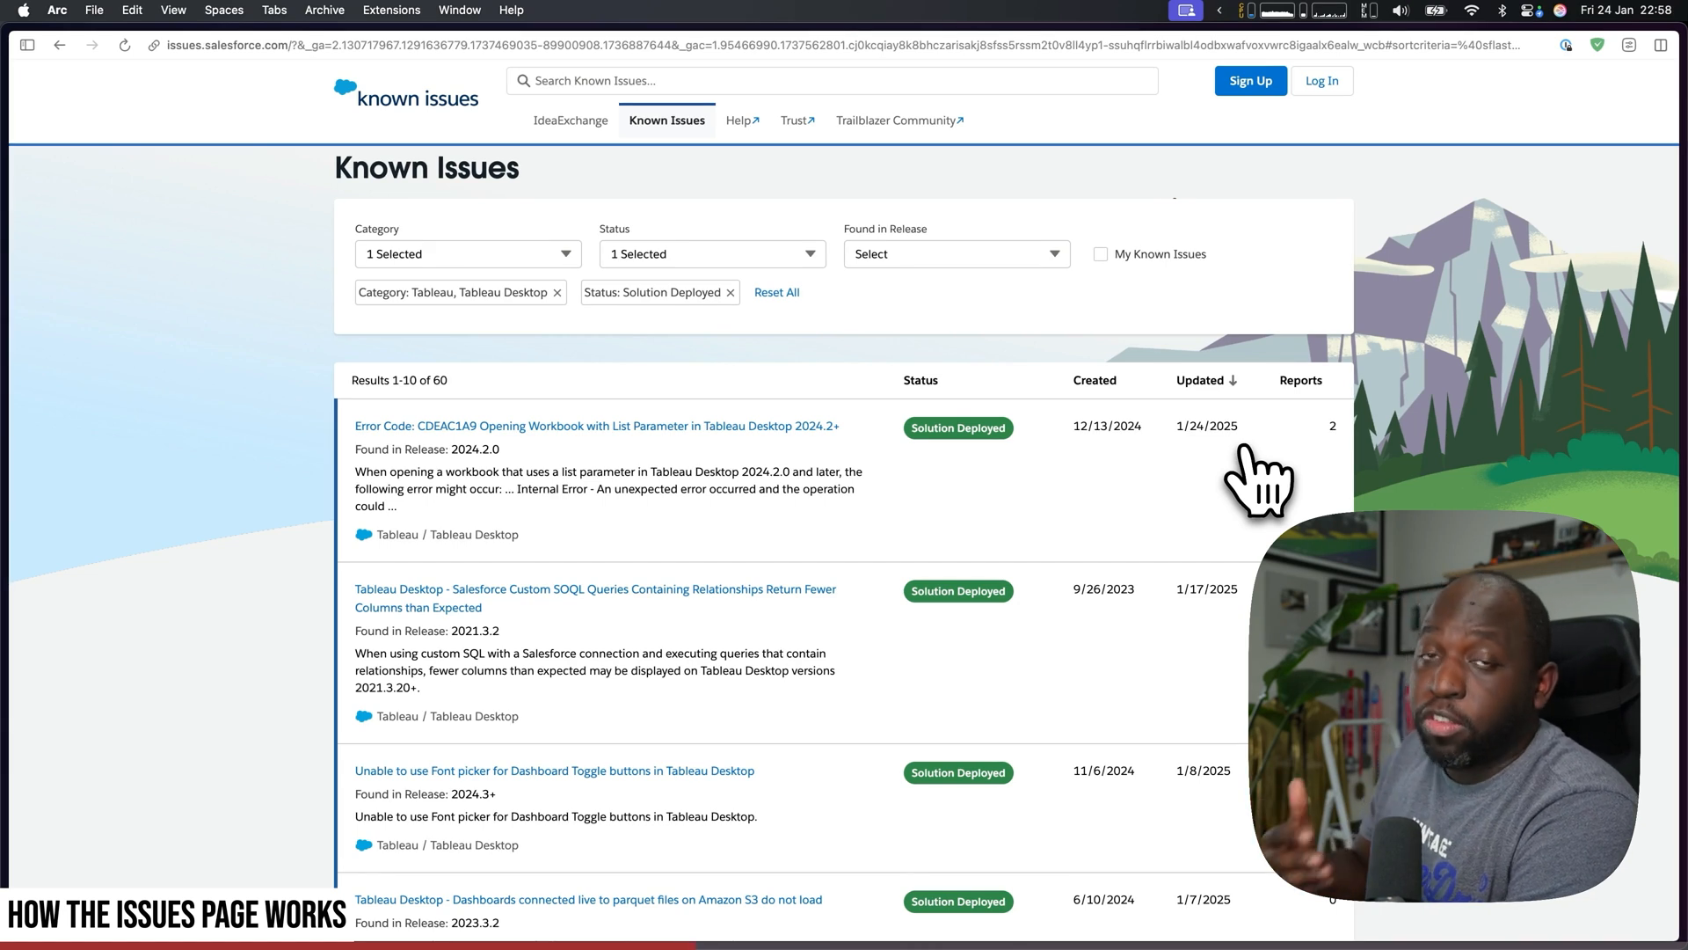
mouse_move(1136, 506)
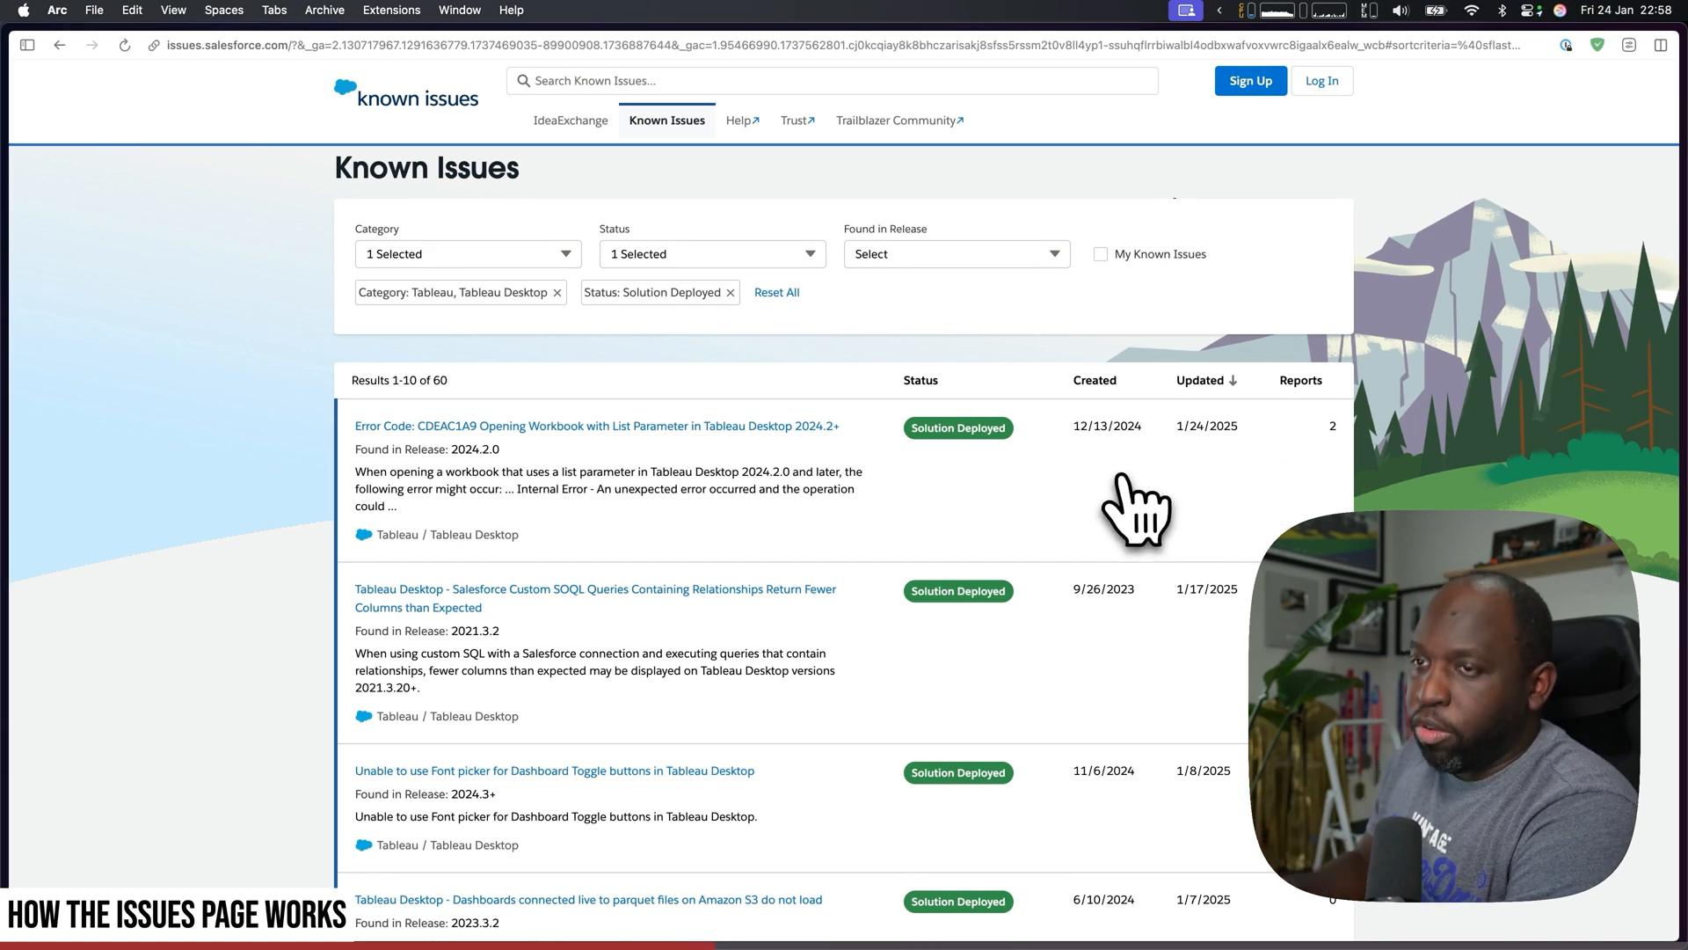
mouse_move(549, 517)
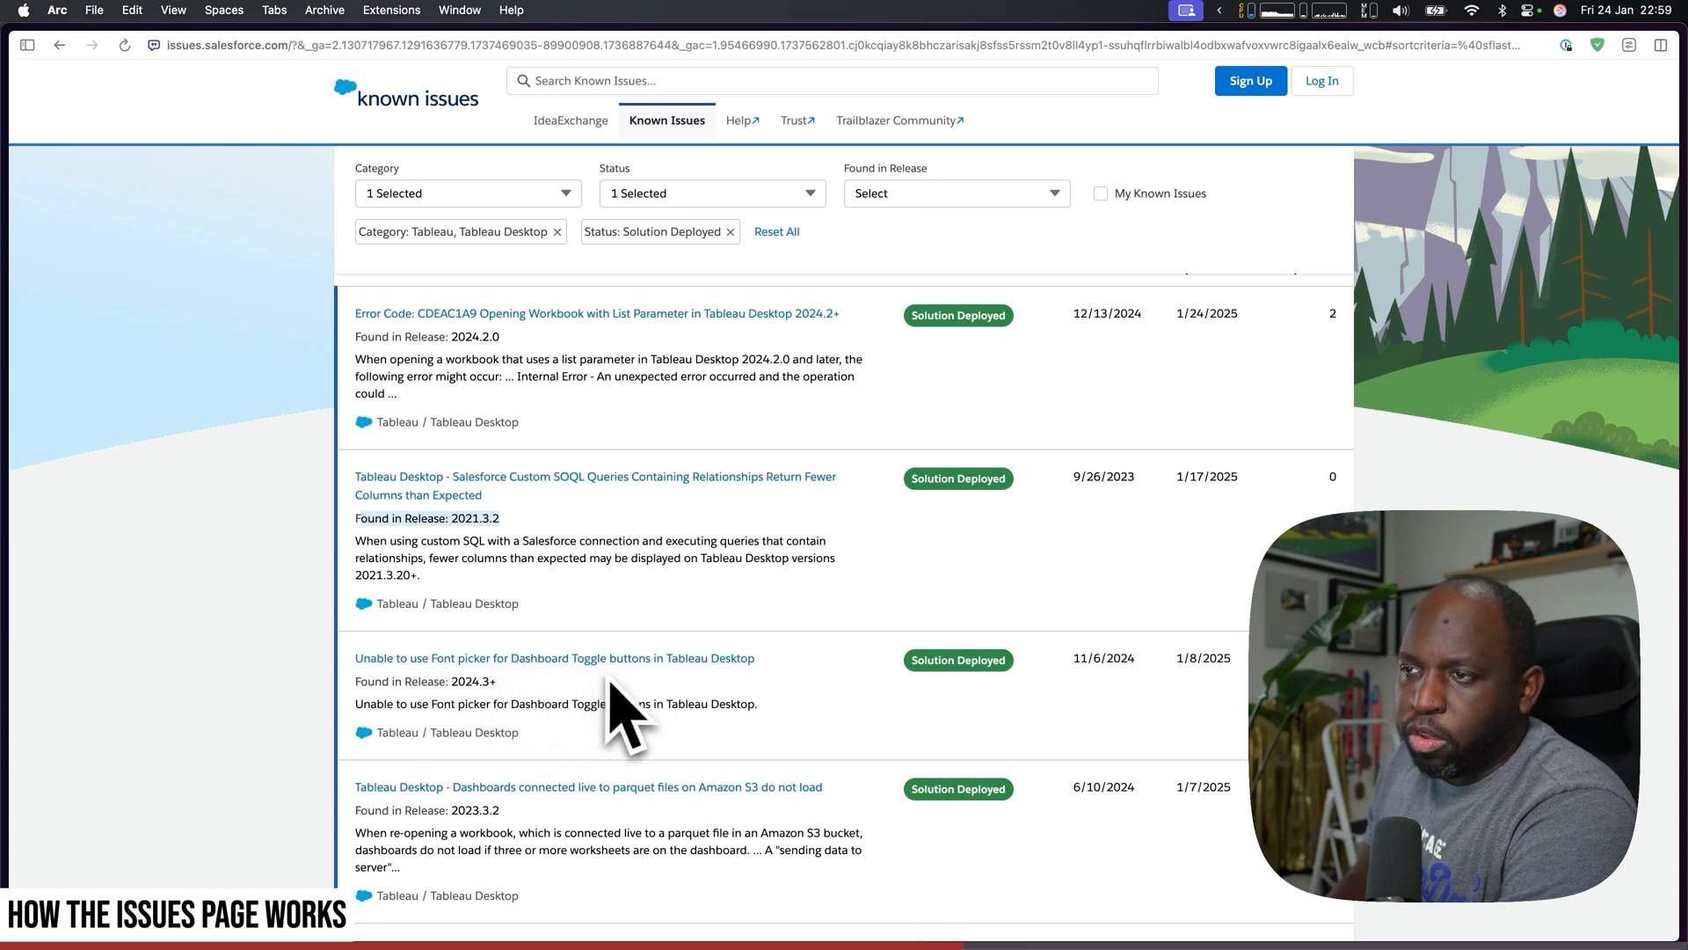
scroll("down", 3)
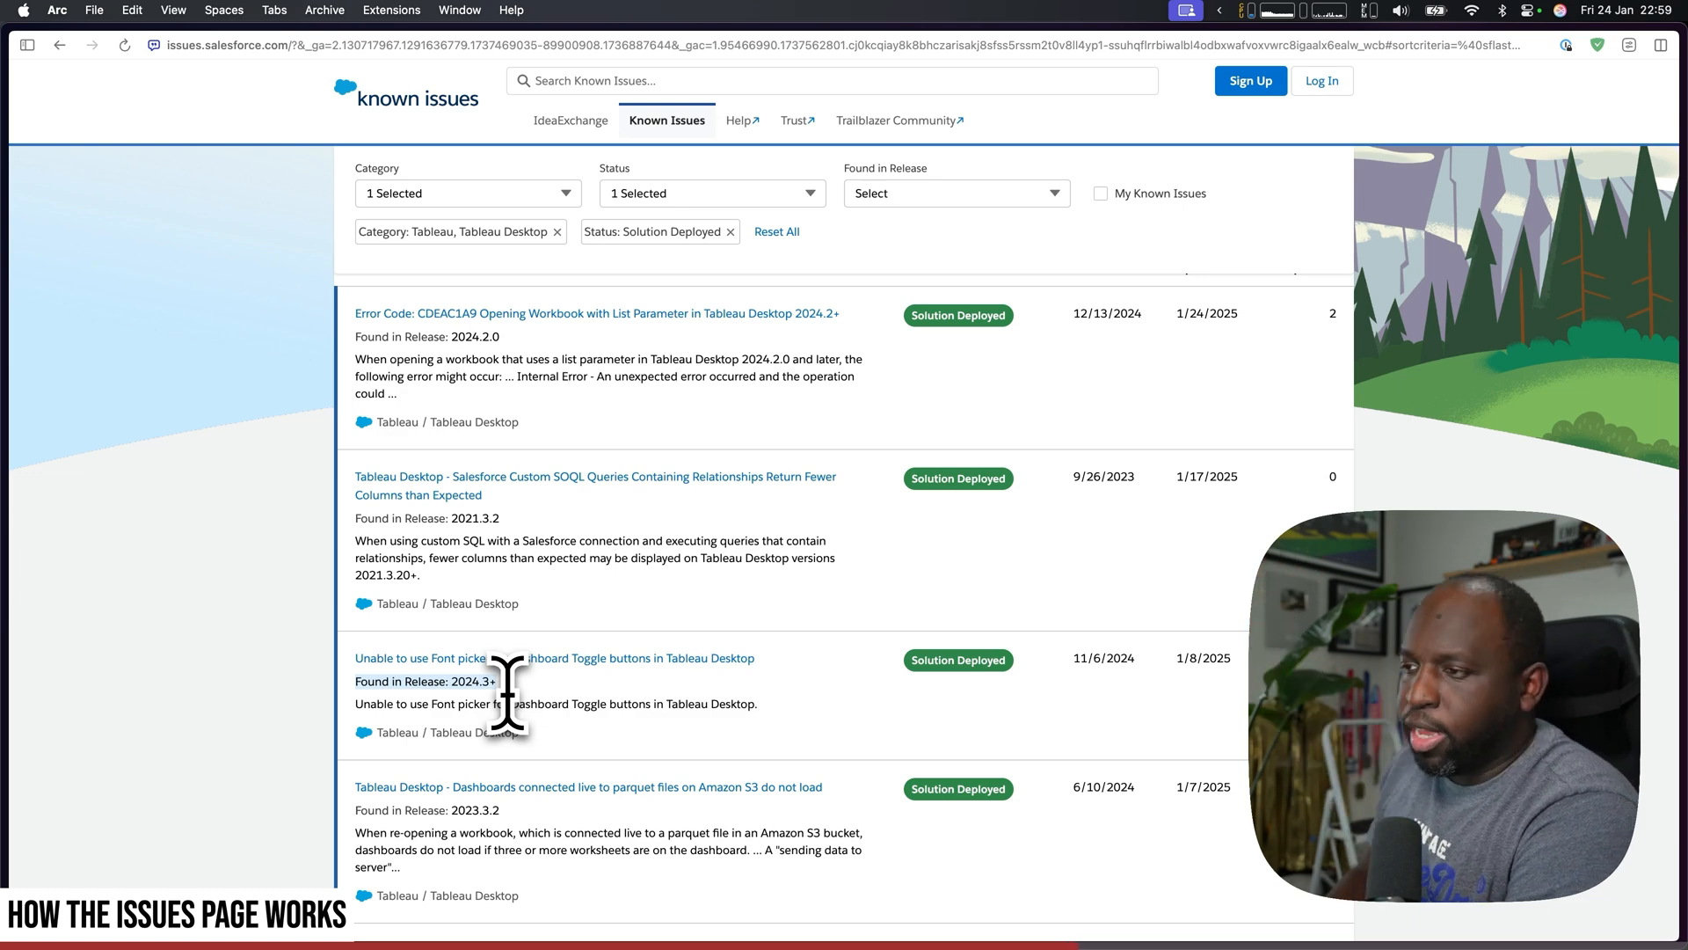
scroll("down", 3)
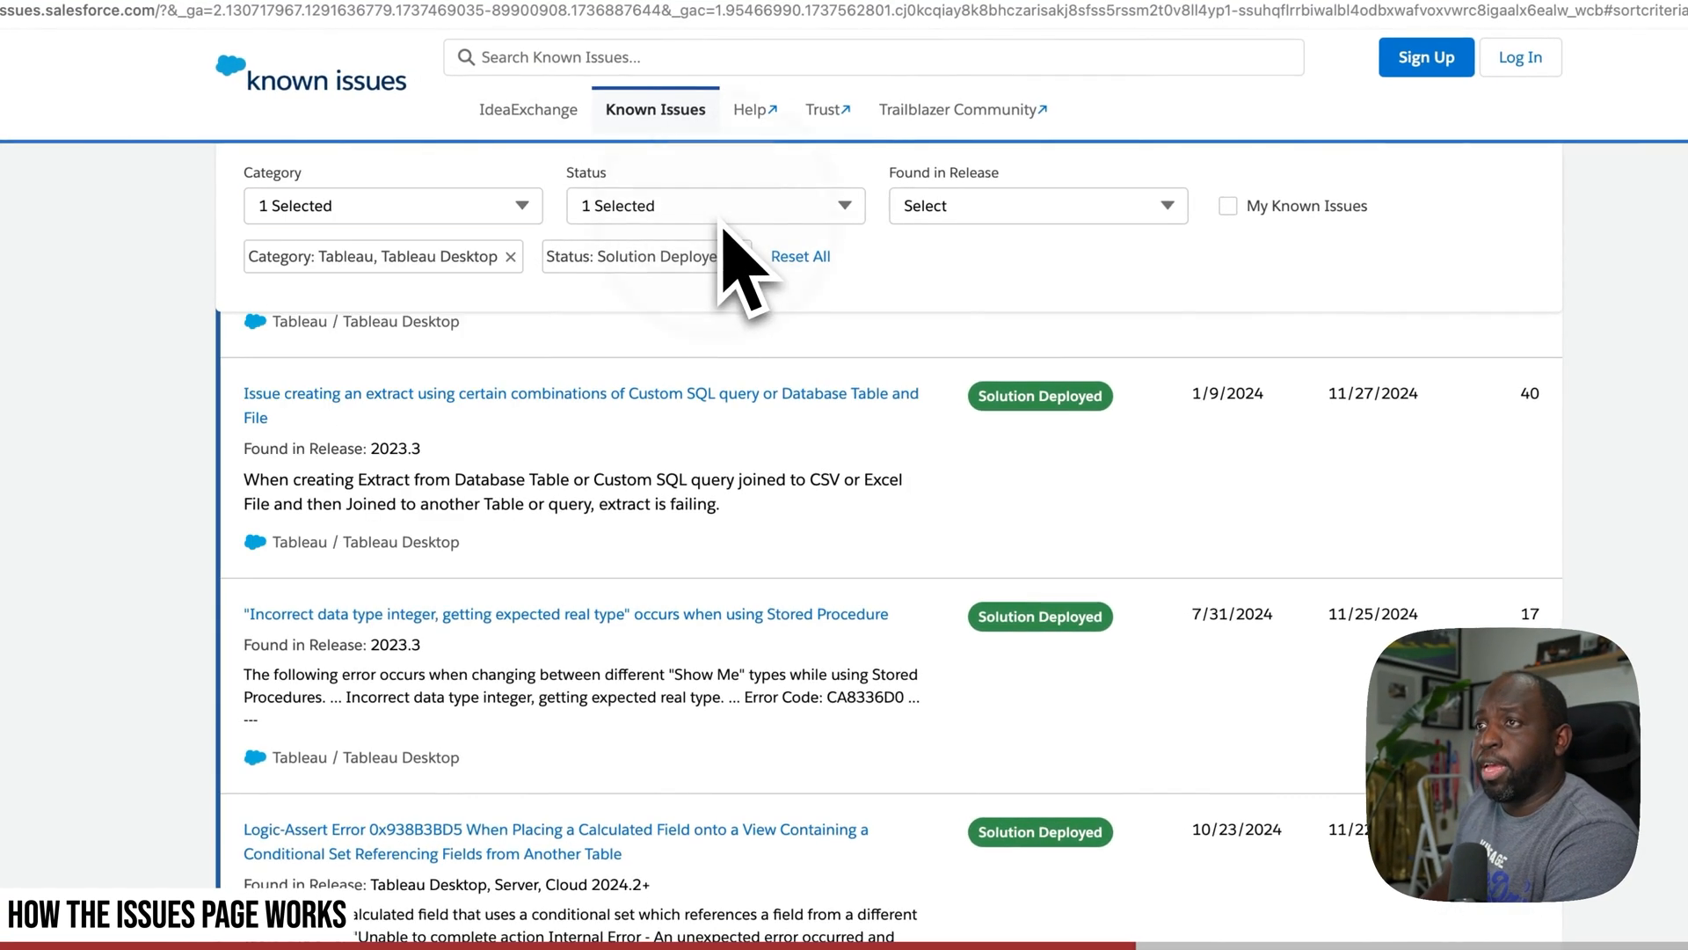
- Change the status filter to In Review and view the Spark SQL Connector DATE function issue
left_click(715, 206)
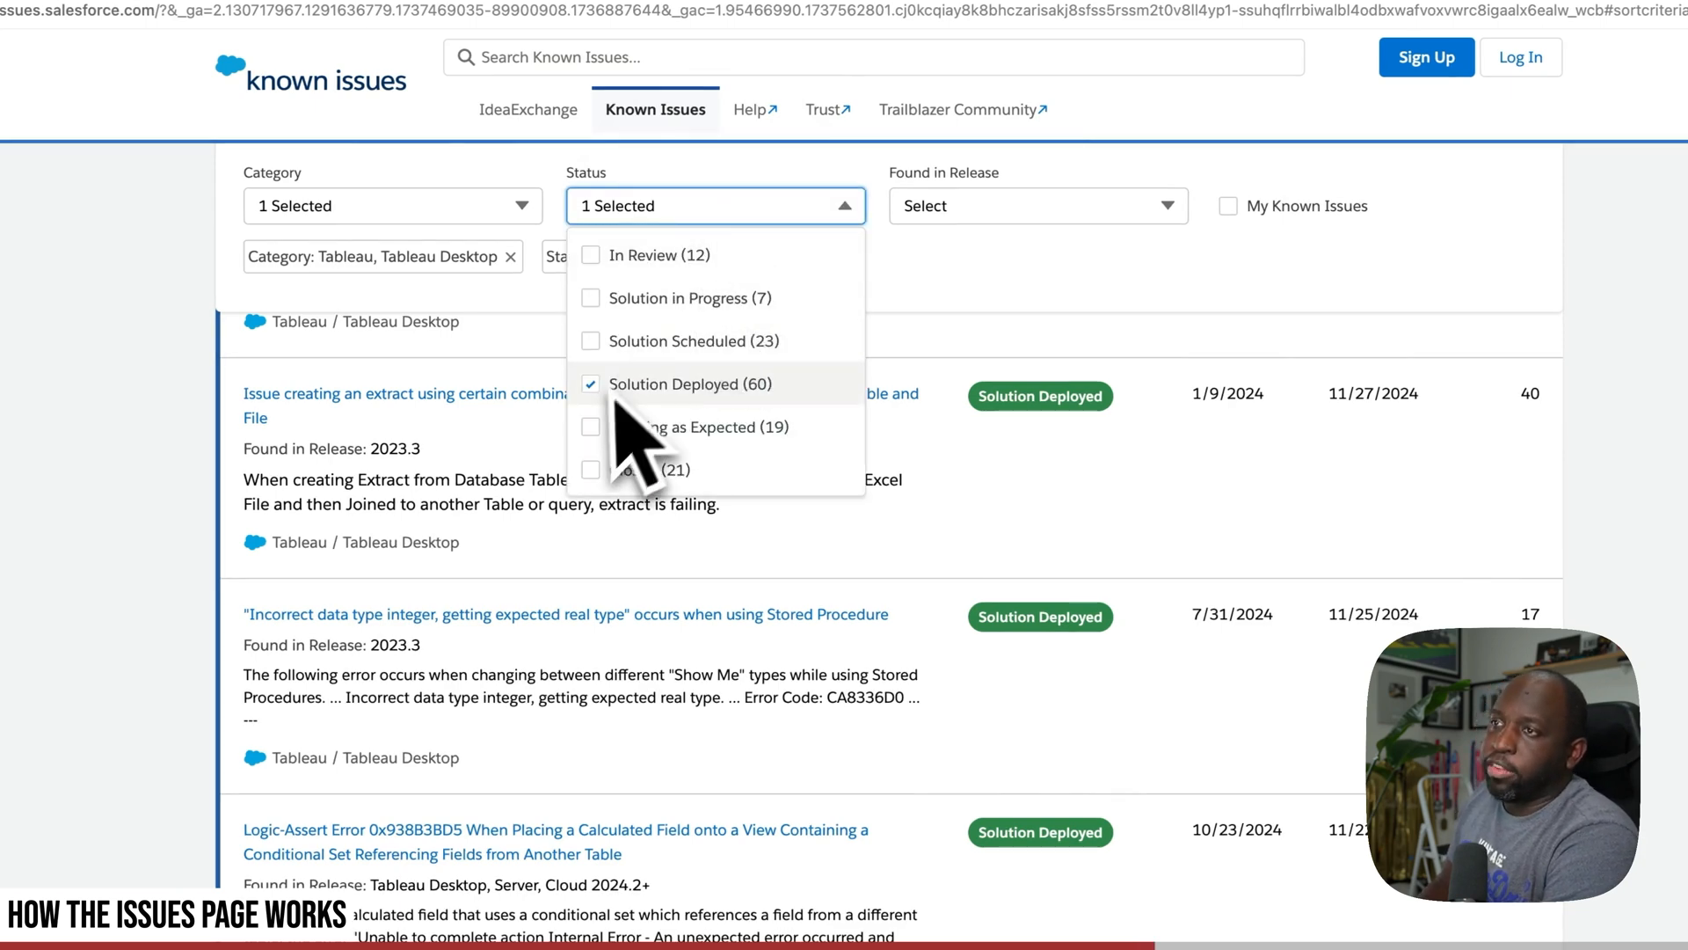
left_click(591, 254)
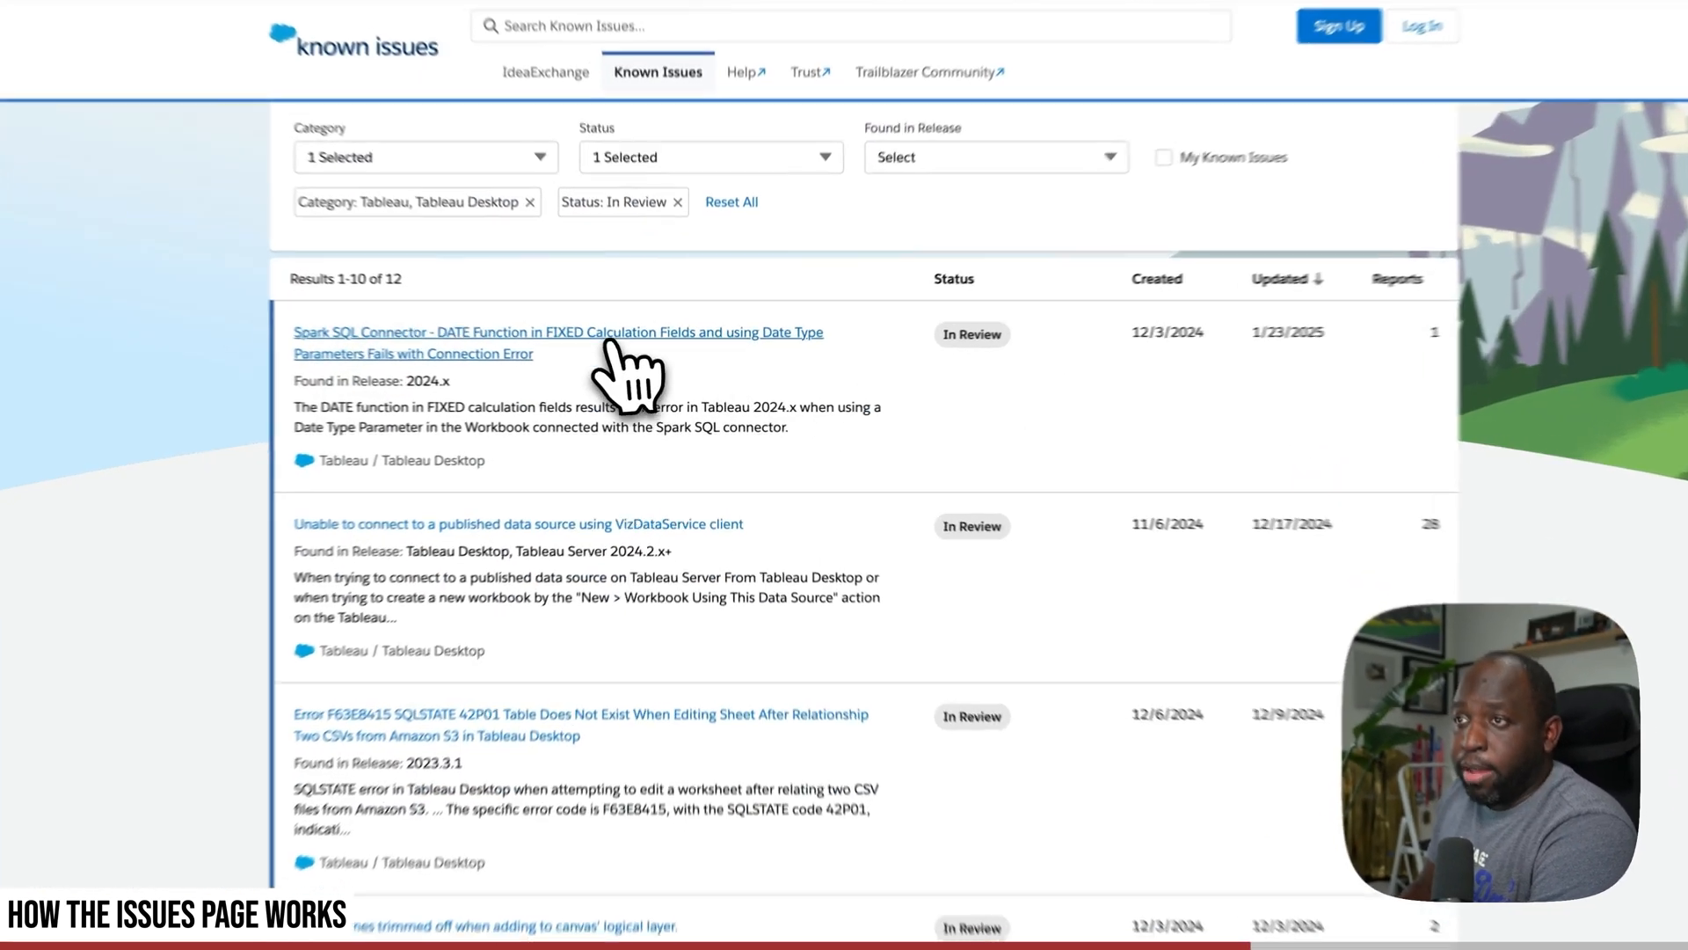
left_click(558, 332)
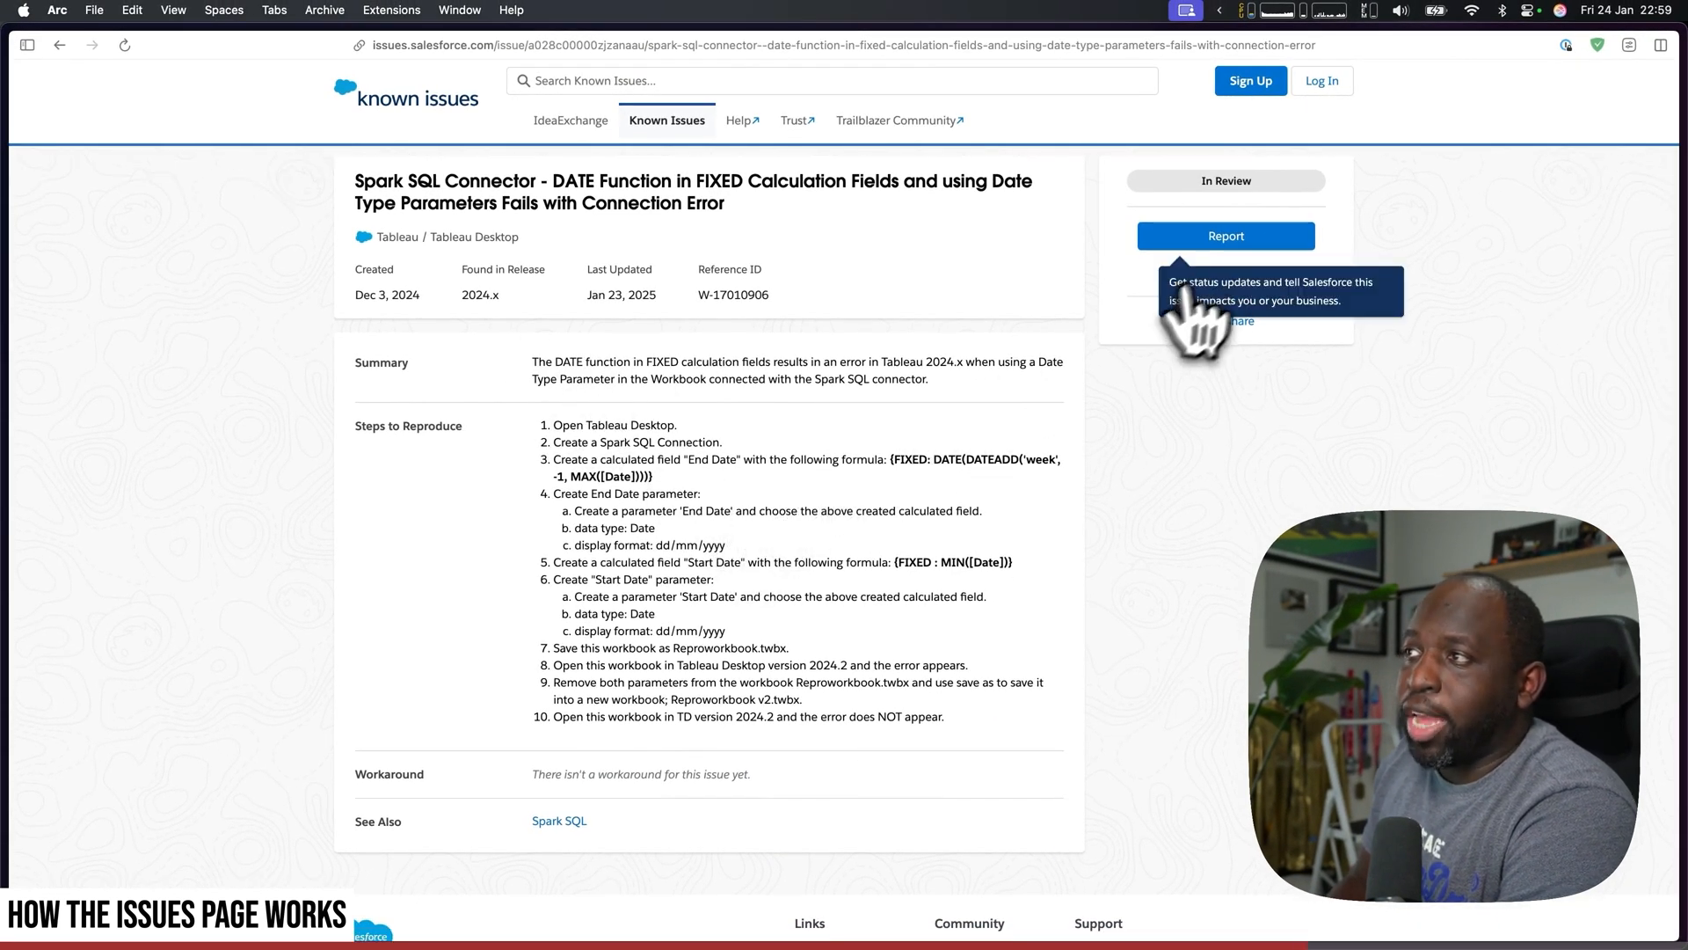
- Go back from the Spark SQL Connector issue page to the In Review results list
left_click(1225, 235)
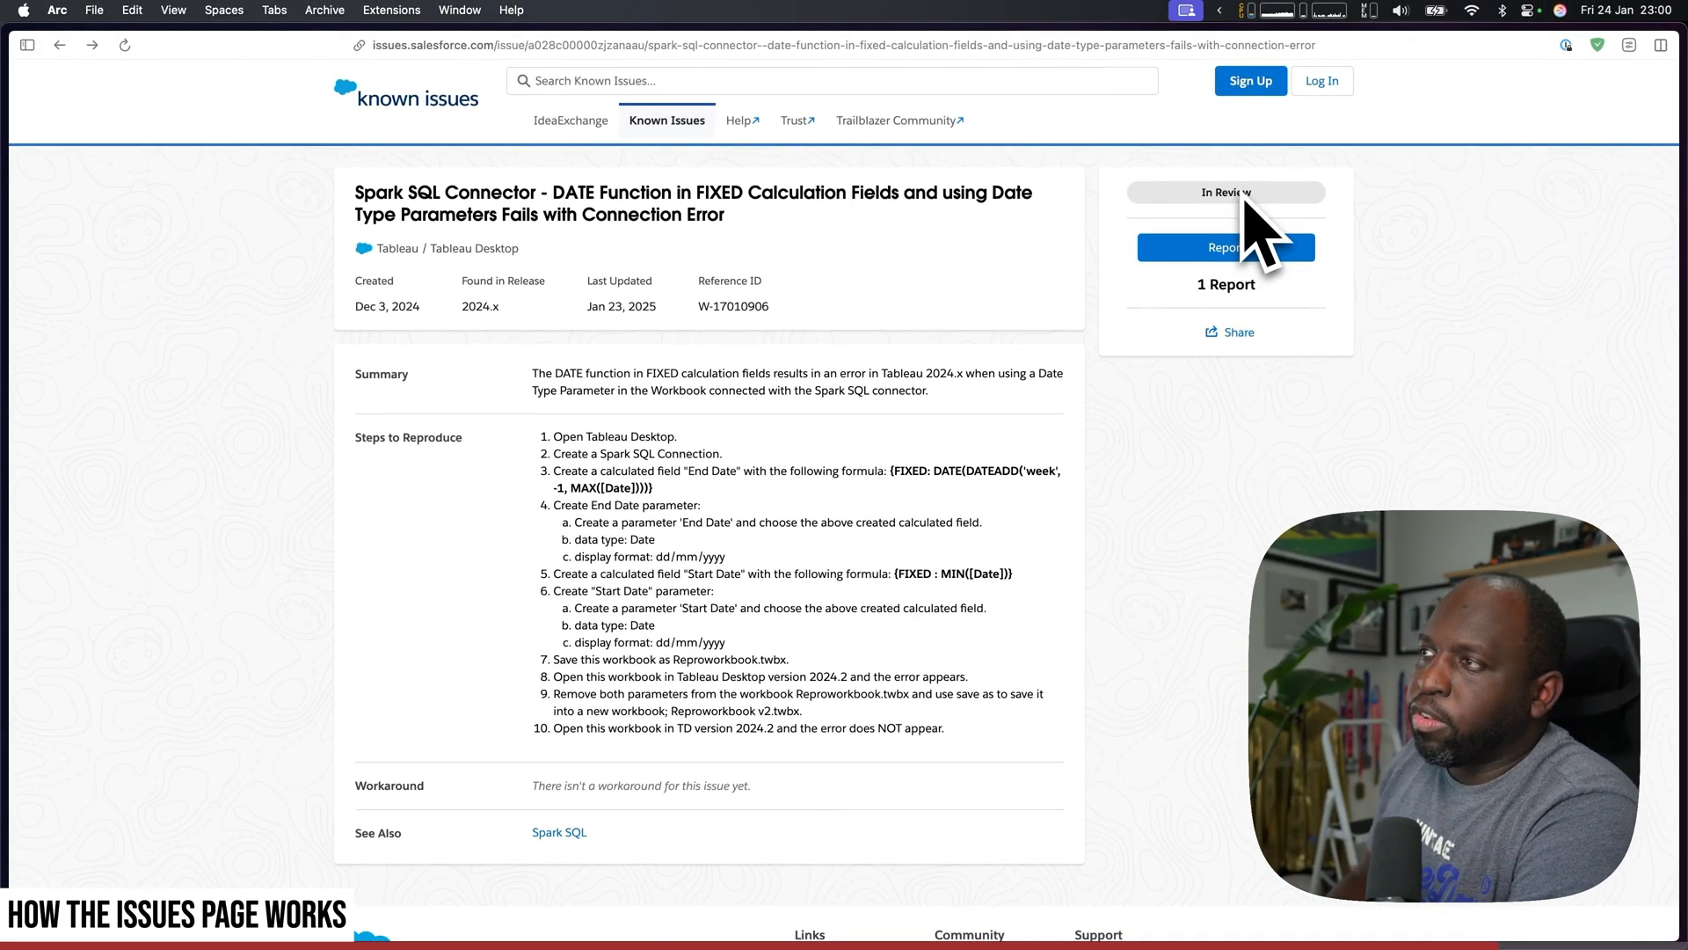
mouse_move(1198, 229)
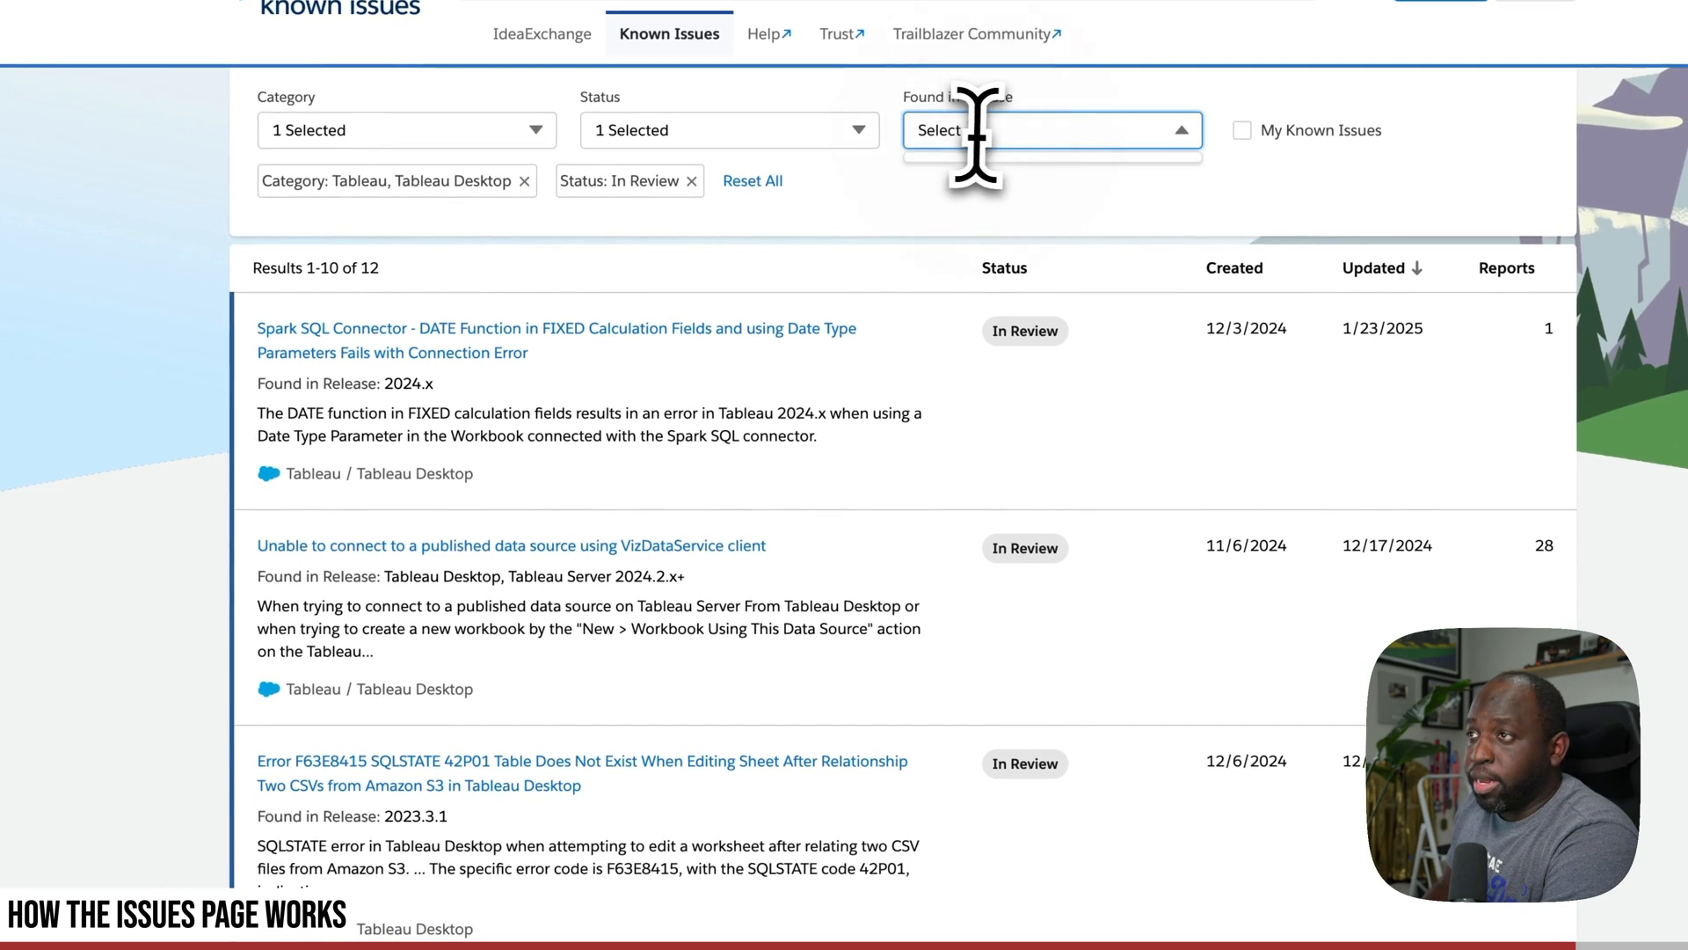
- Remove the In Review status filter and view the 'Error Code: CDEAC1A9' list-parameter issue
left_click(730, 130)
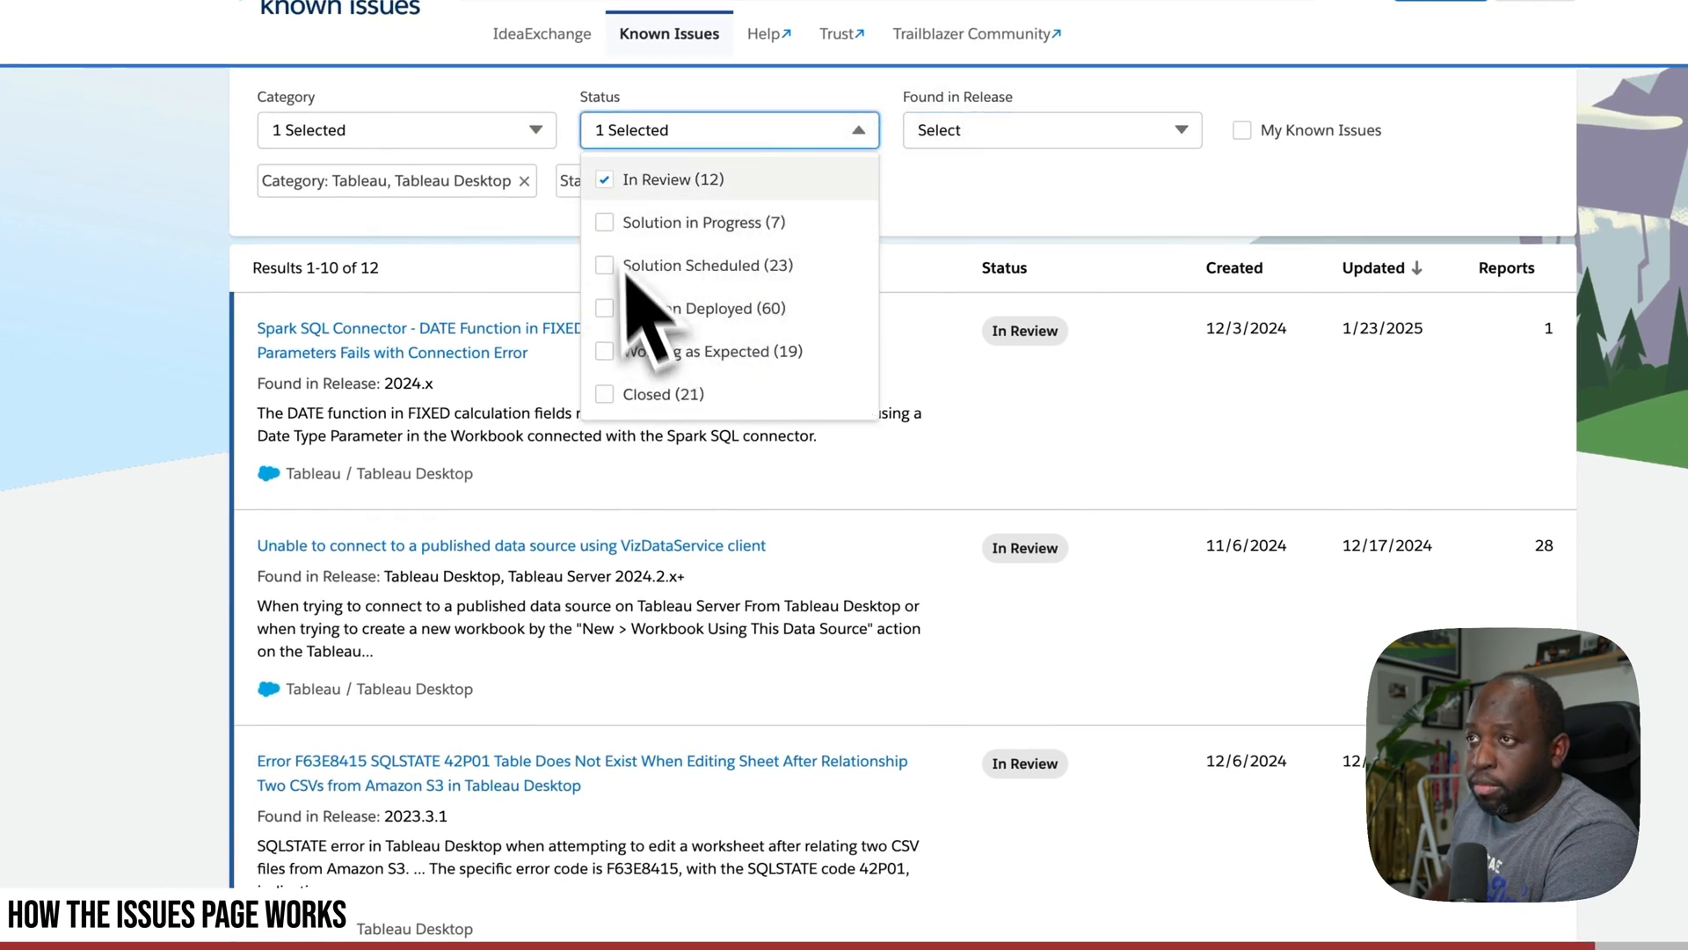
left_click(604, 178)
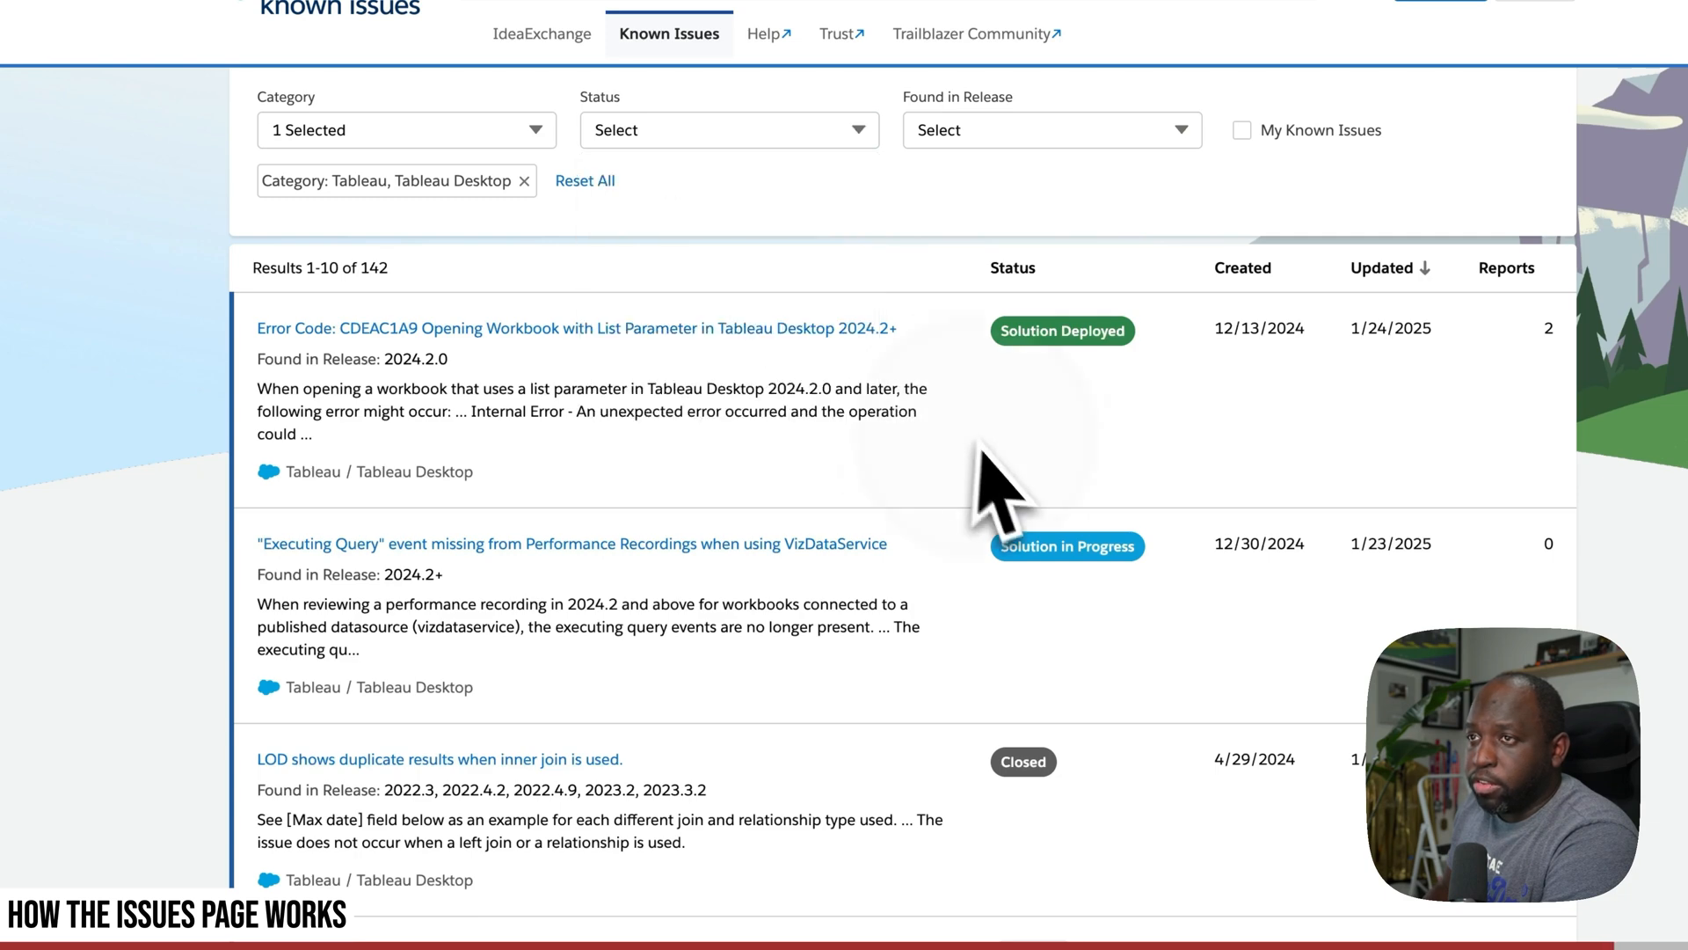
left_click(576, 327)
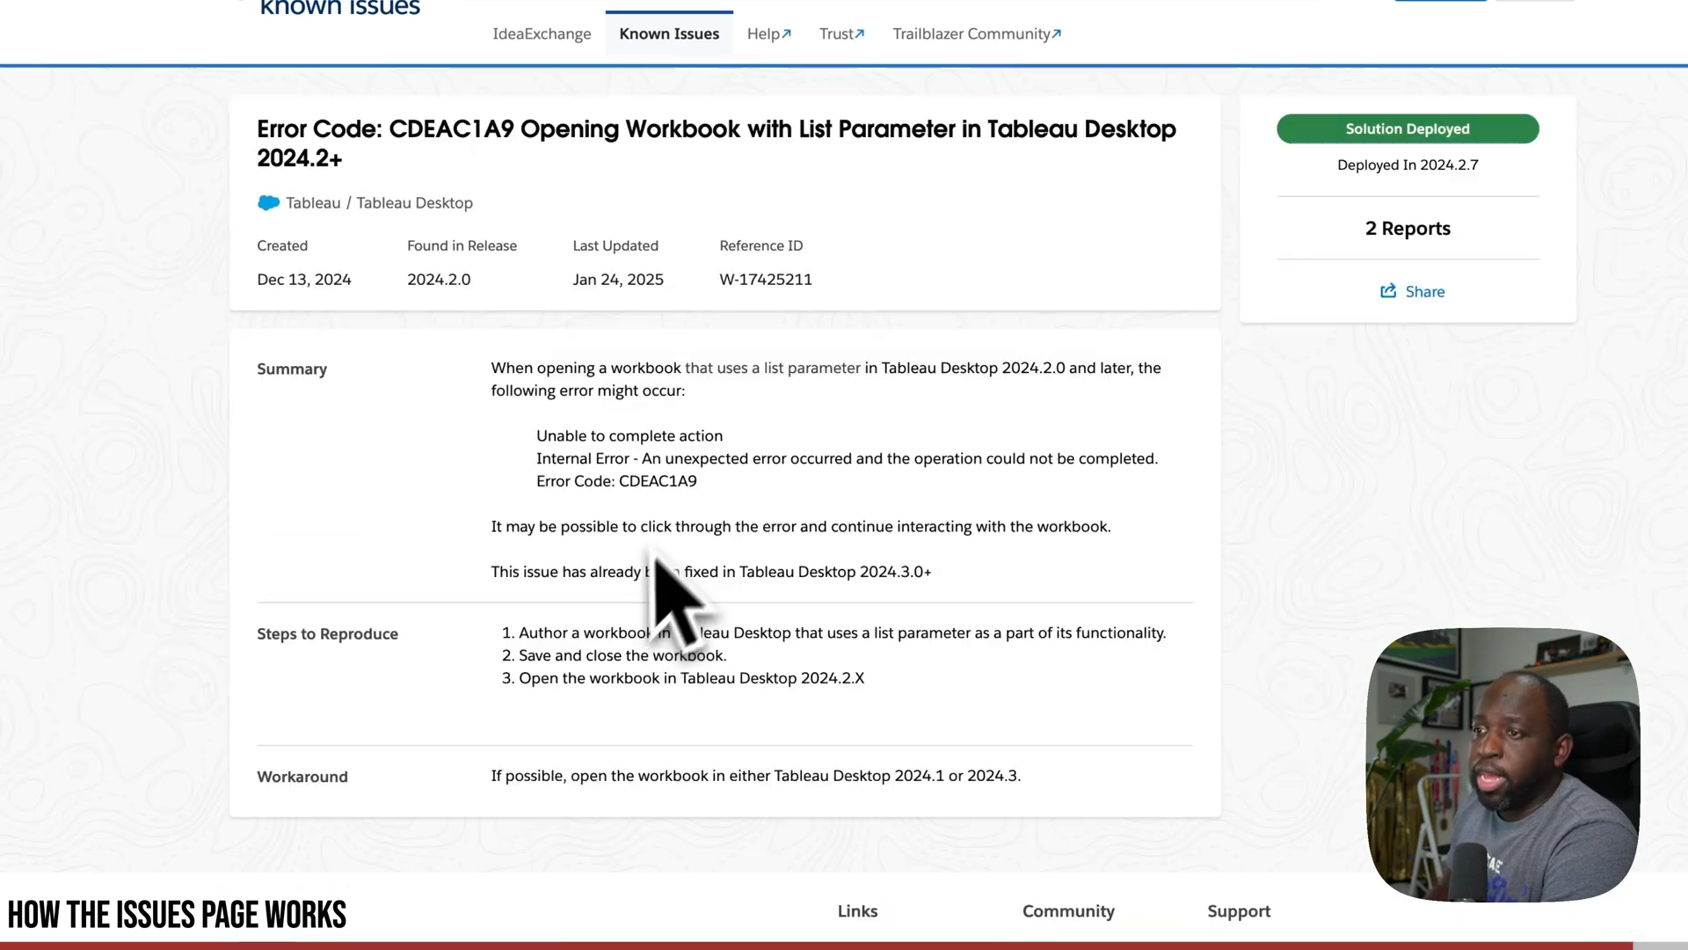